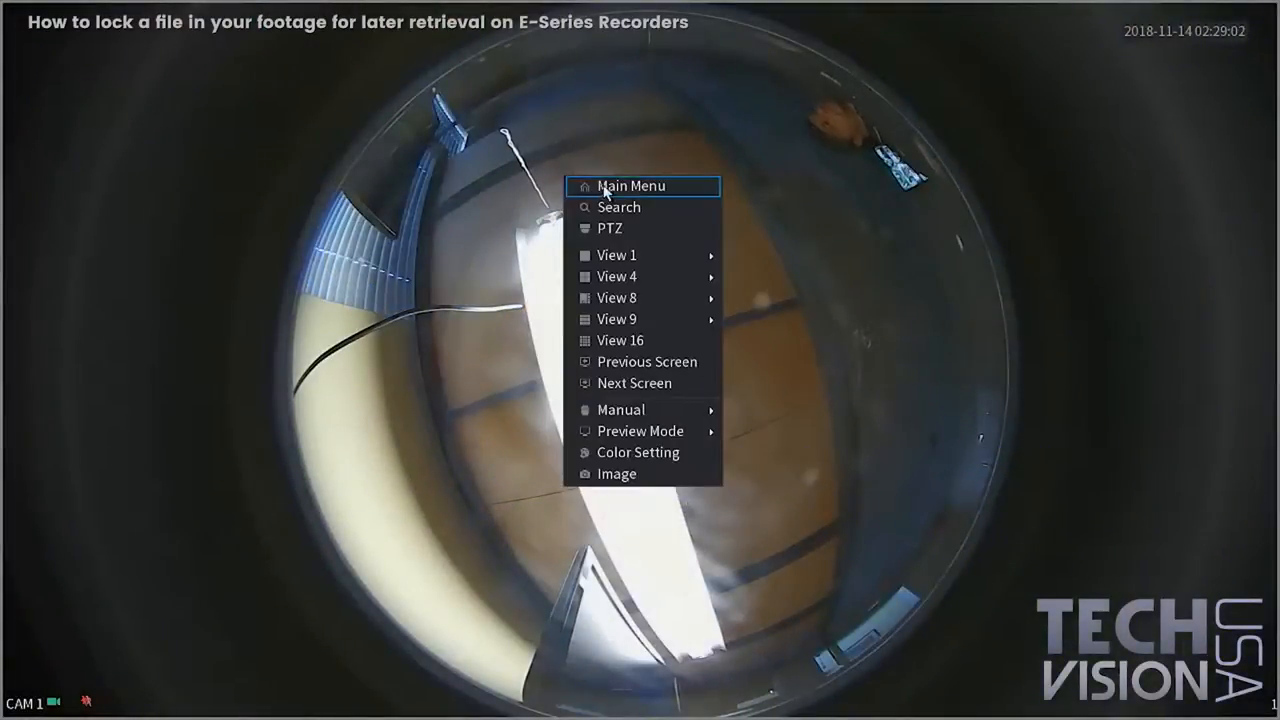
# - Choose Main Menu from the live view's right-click menu
pyautogui.click(631, 186)
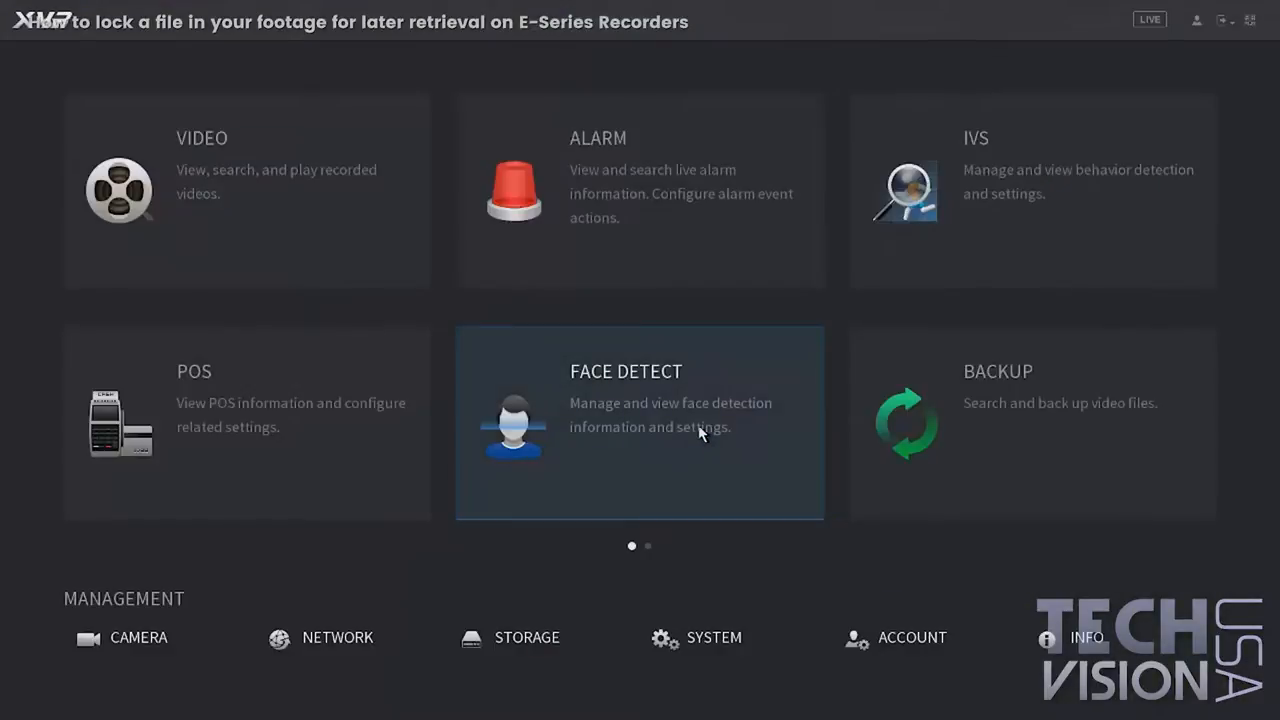
pyautogui.moveTo(683, 560)
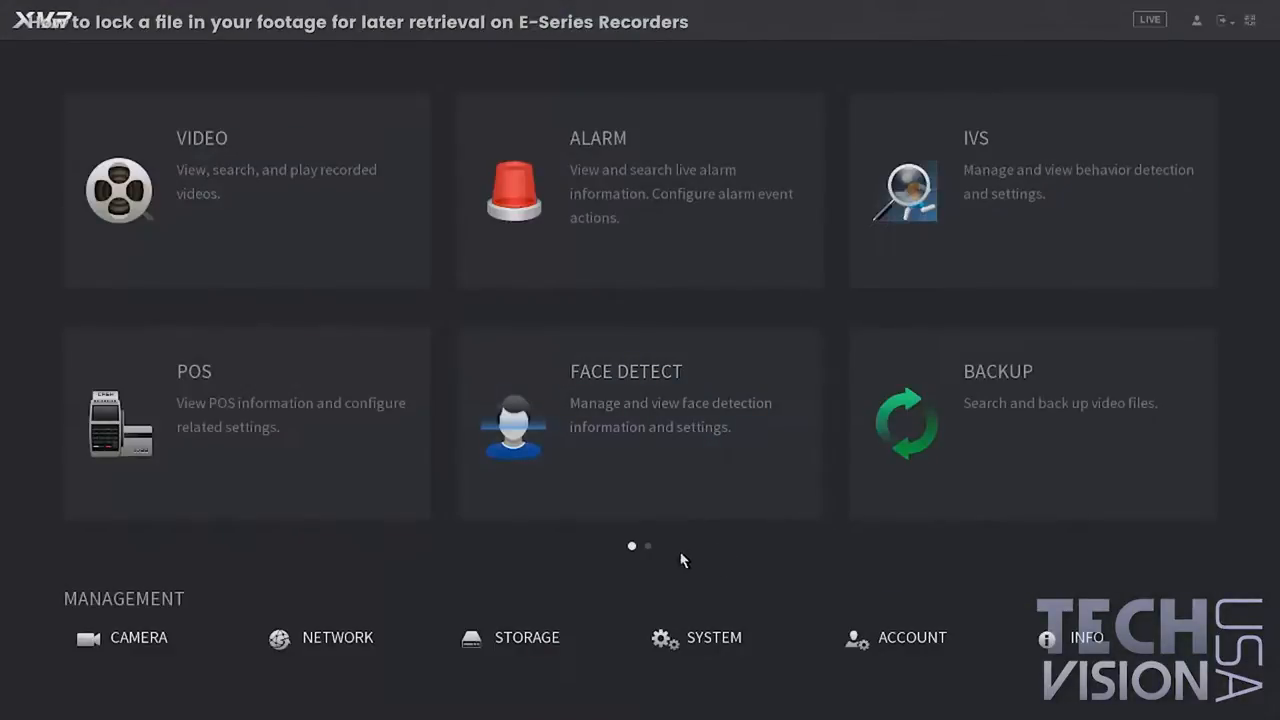
pyautogui.click(647, 546)
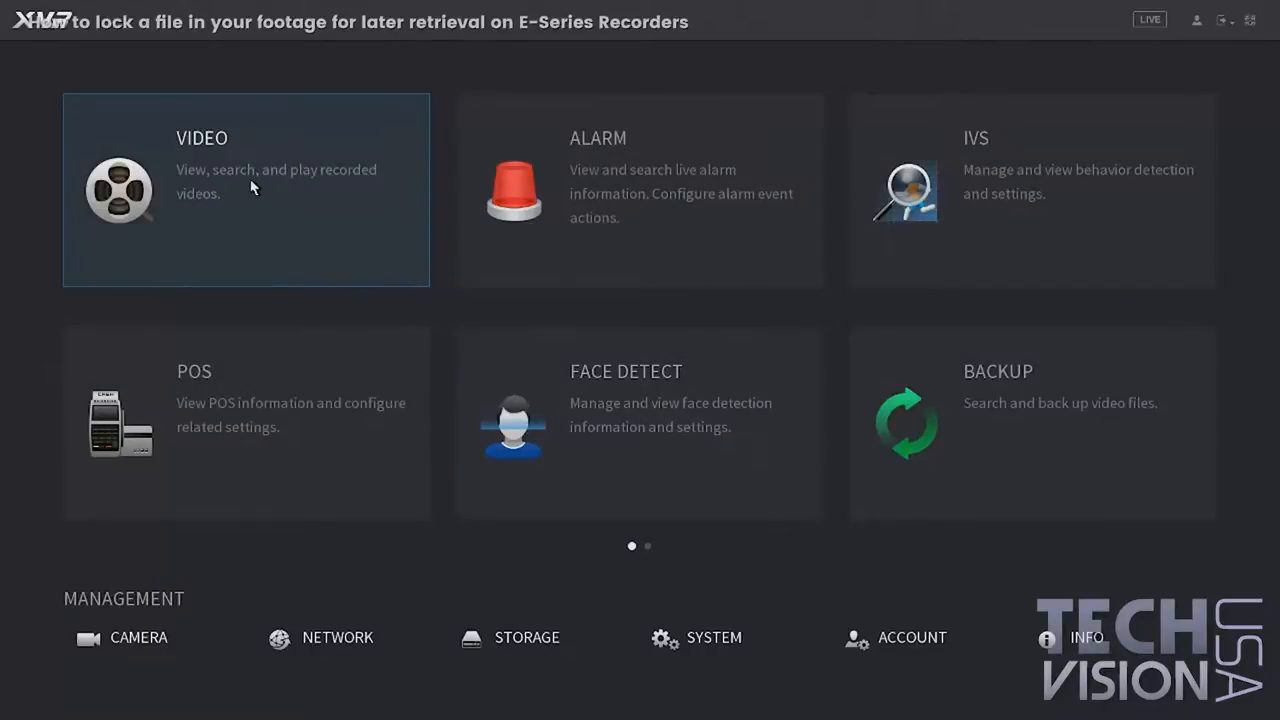
# - Open video search and start playing CAM 1's 14 November 2018 footage from the timeline
pyautogui.click(245, 190)
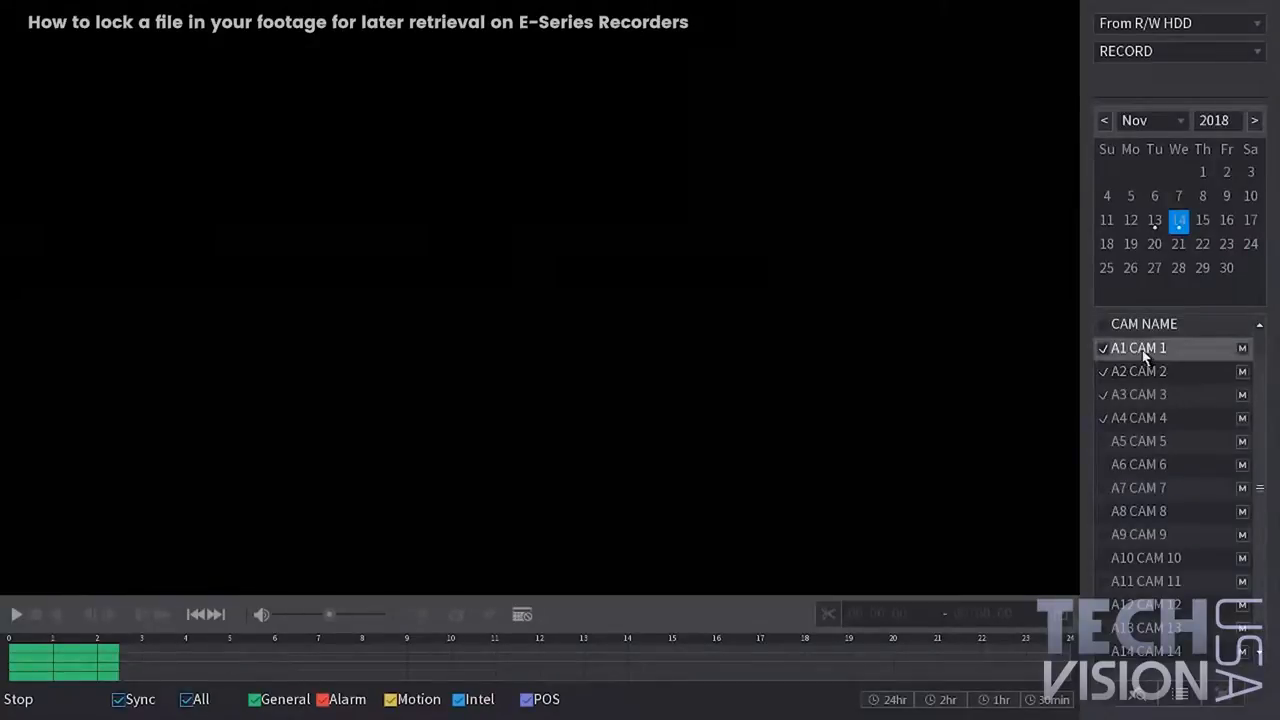
pyautogui.moveTo(1033, 422)
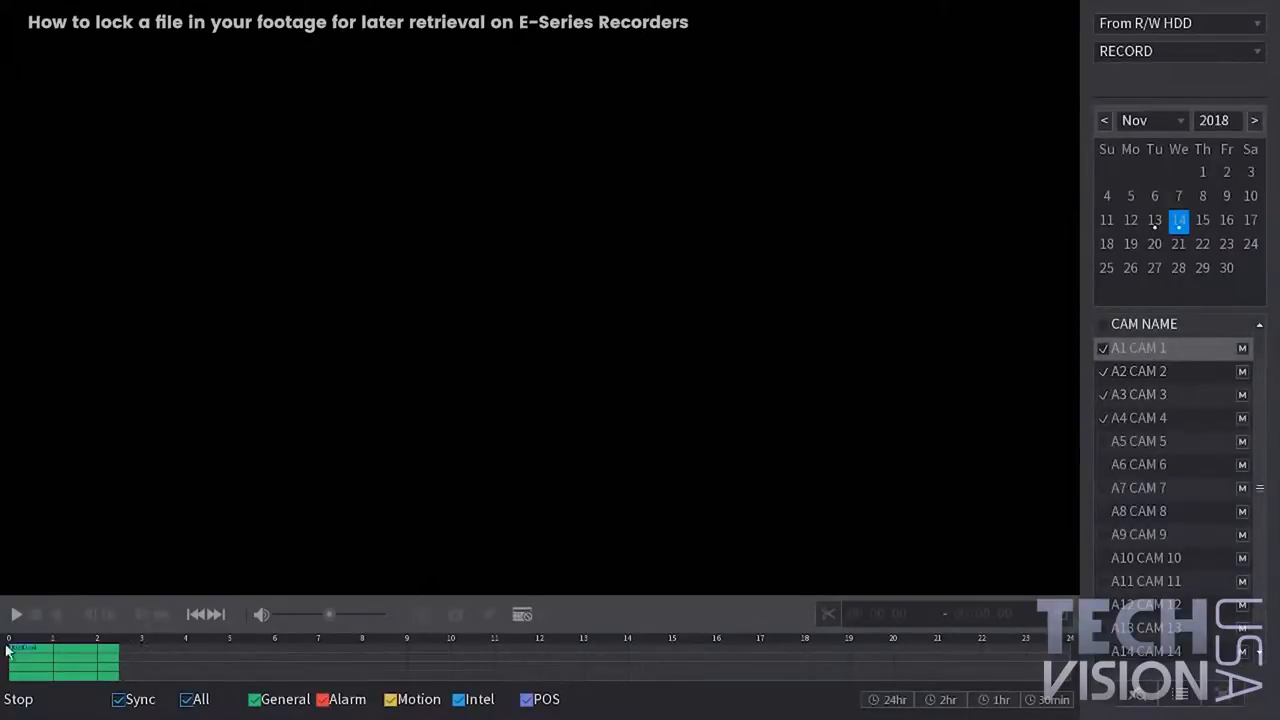
pyautogui.click(16, 614)
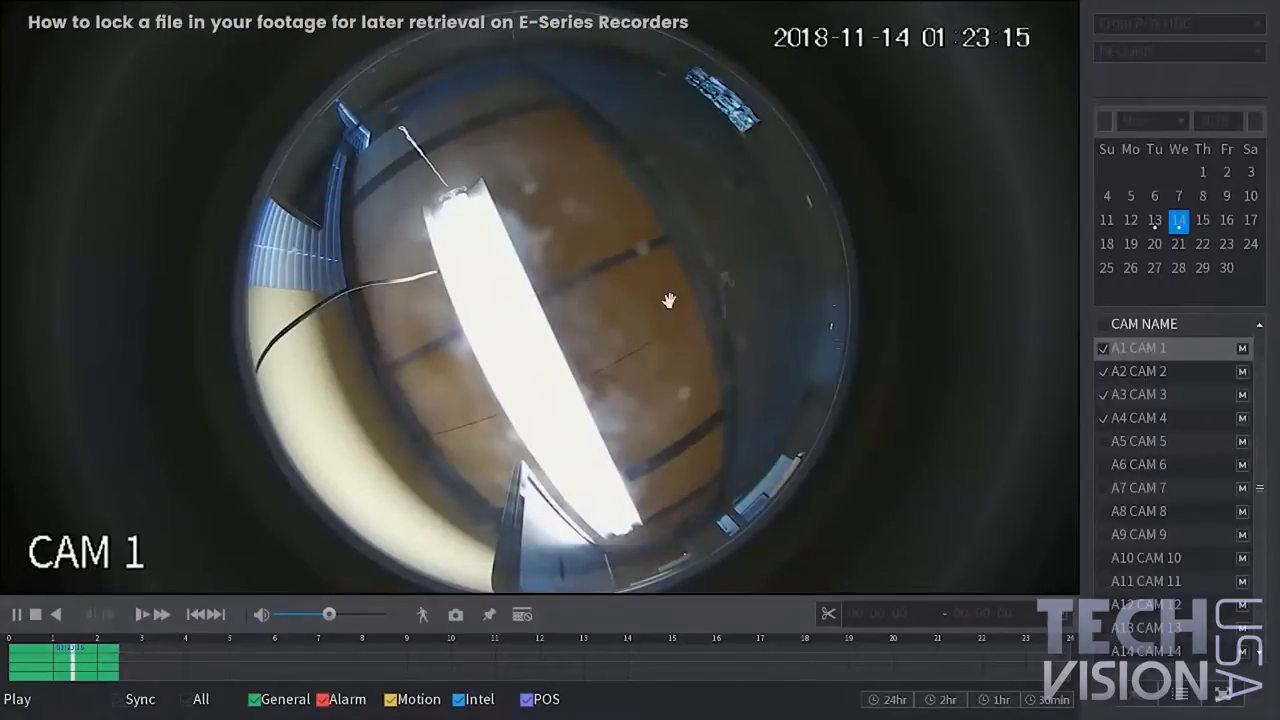
pyautogui.moveTo(226, 601)
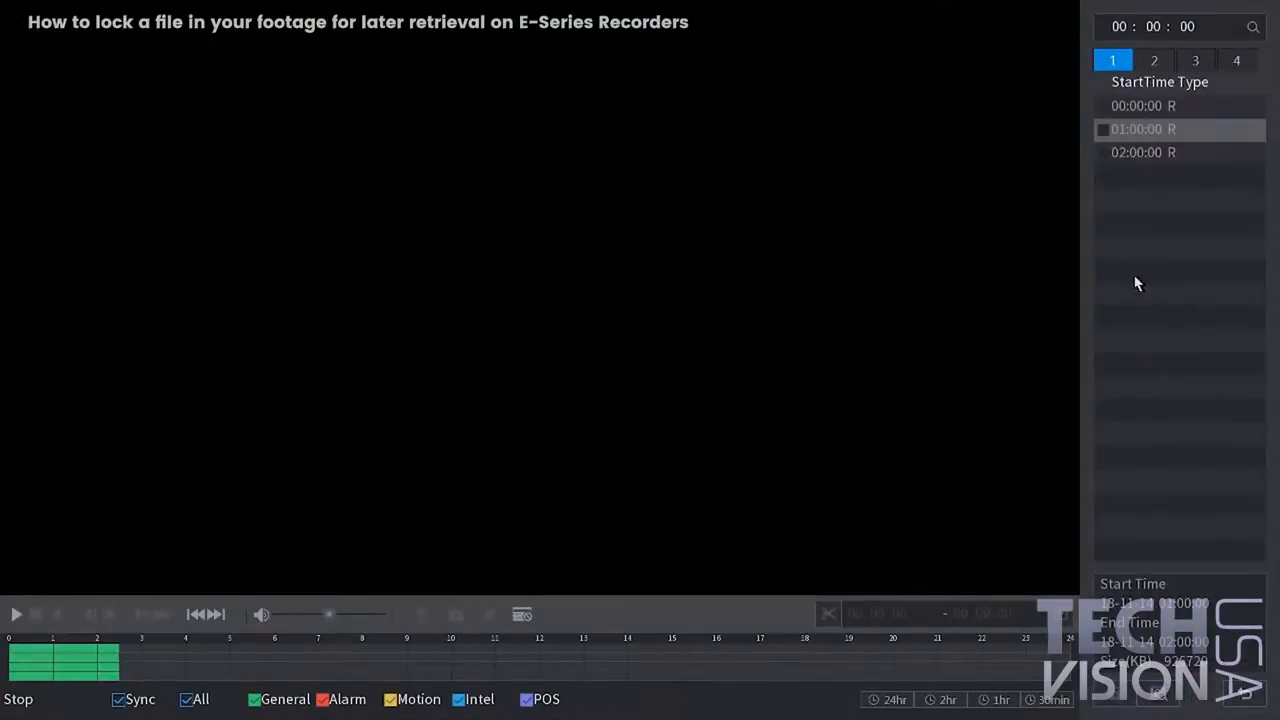
# - Mark the 01:00:00 CAM 1 file, lock it, and confirm the success message
pyautogui.click(1103, 129)
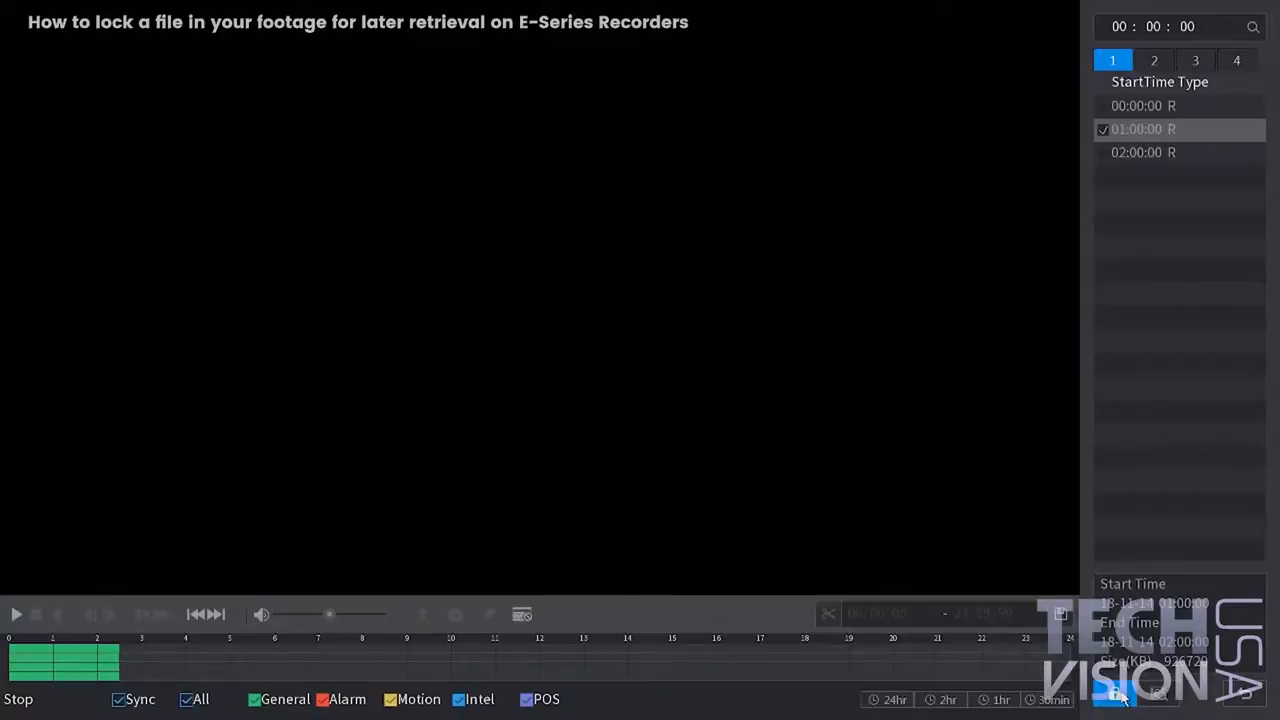
pyautogui.click(1113, 697)
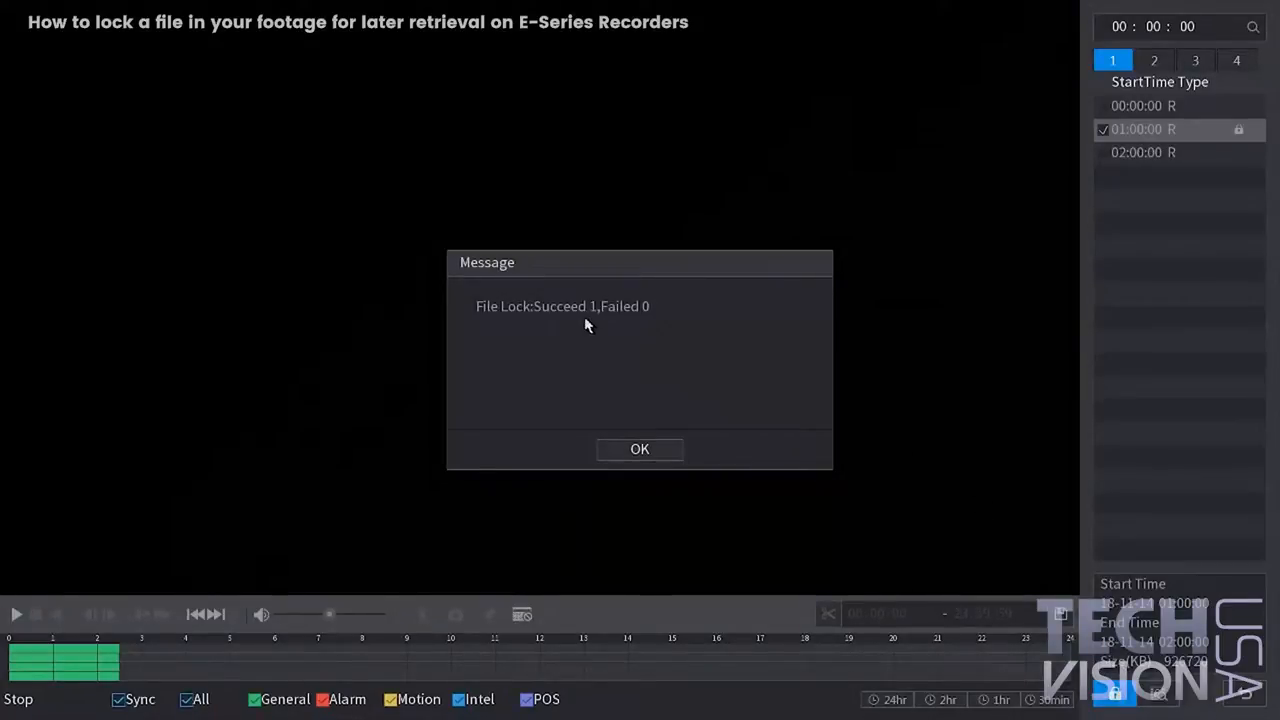
pyautogui.moveTo(598, 316)
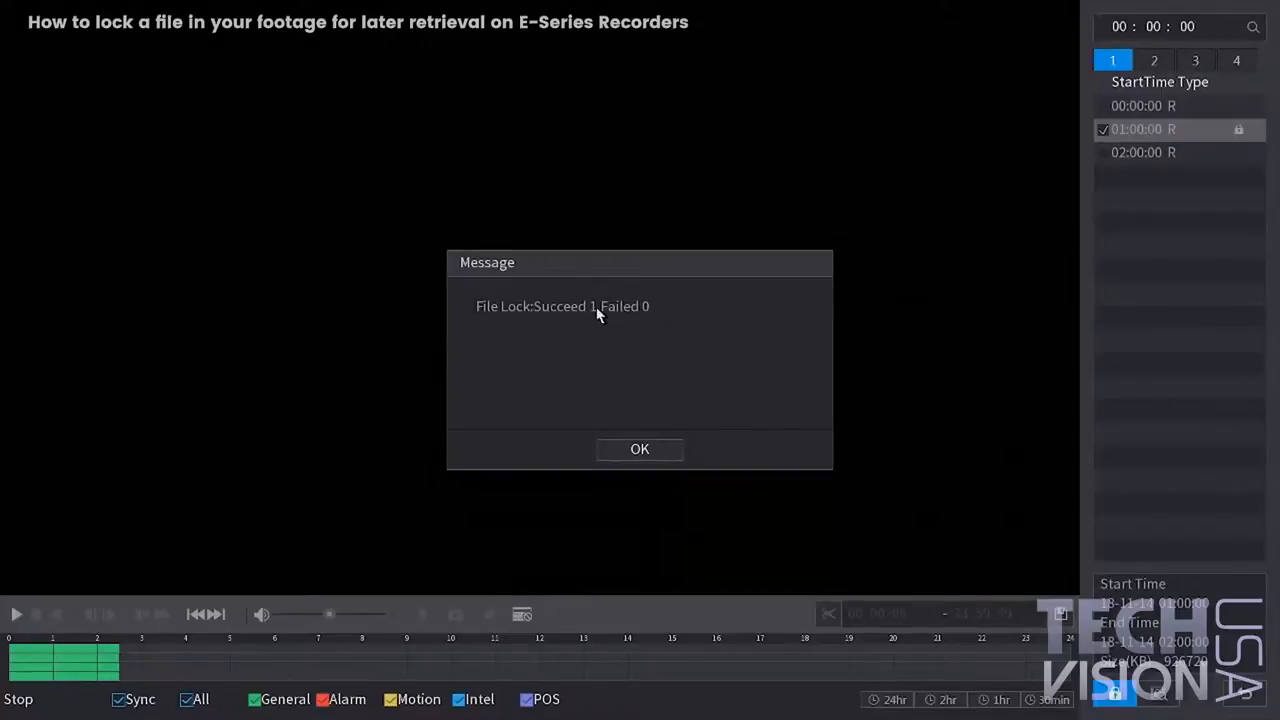
pyautogui.moveTo(1195, 168)
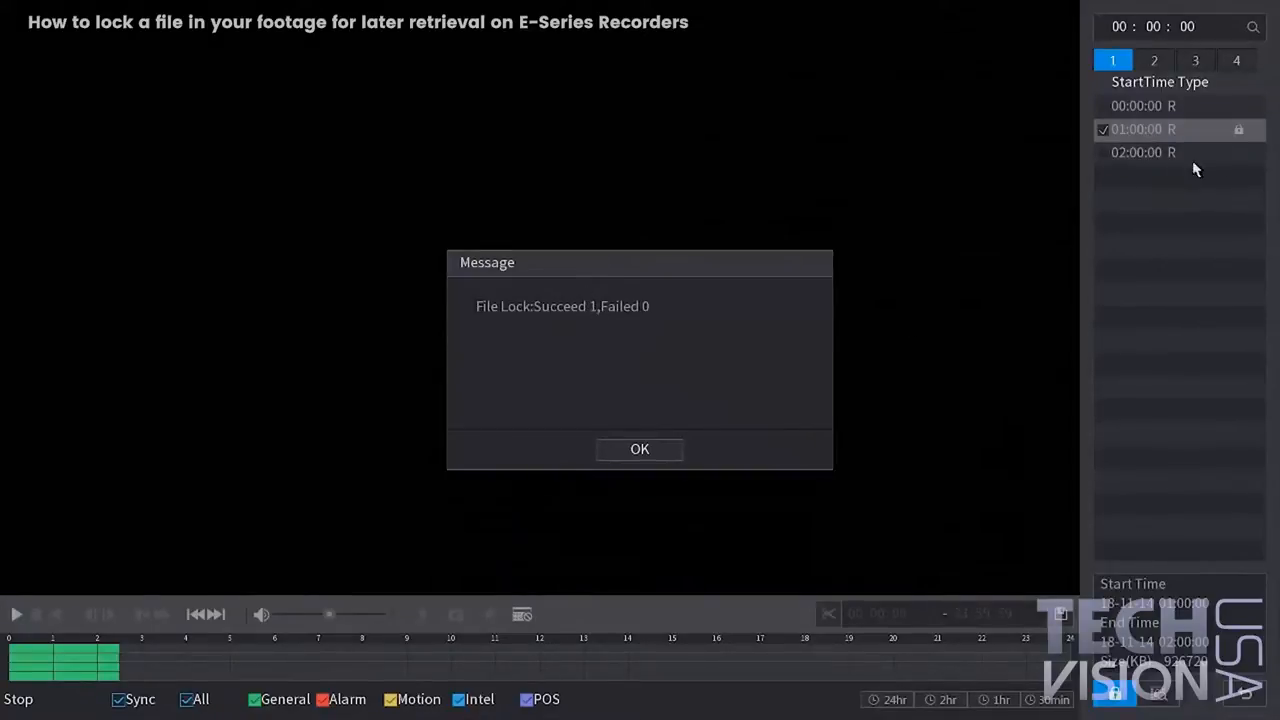
pyautogui.moveTo(1225, 138)
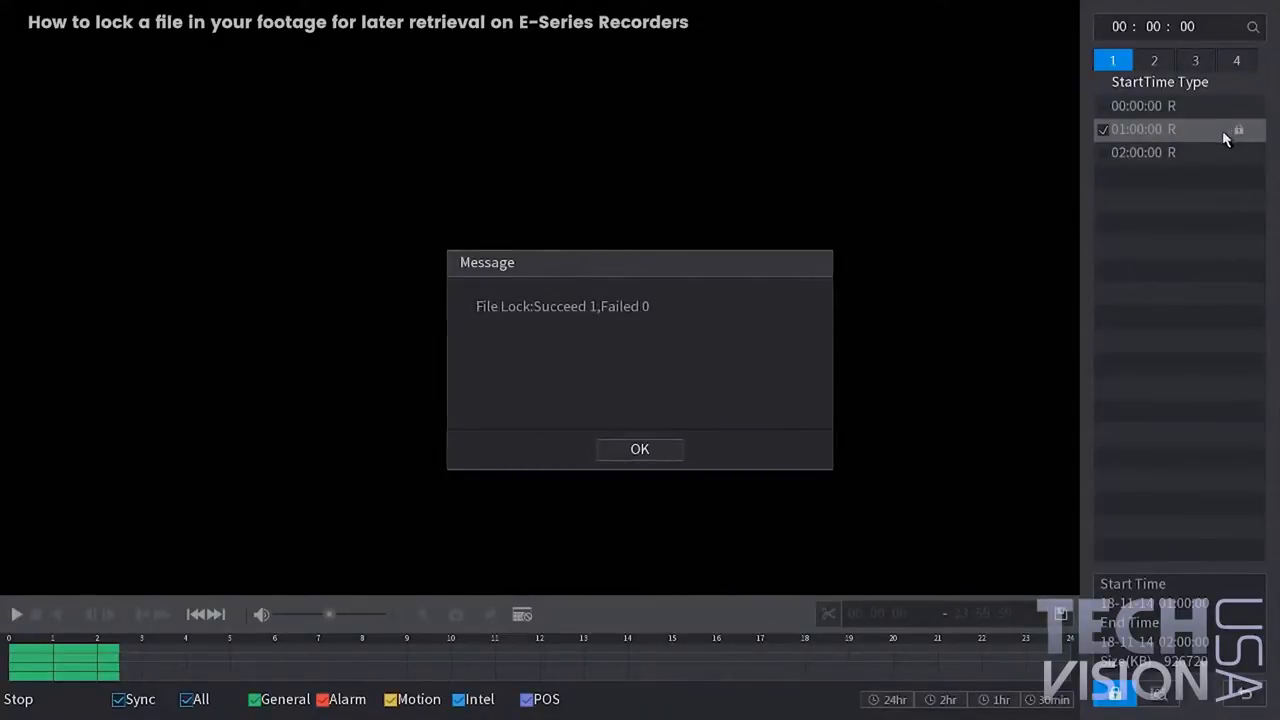
pyautogui.click(639, 448)
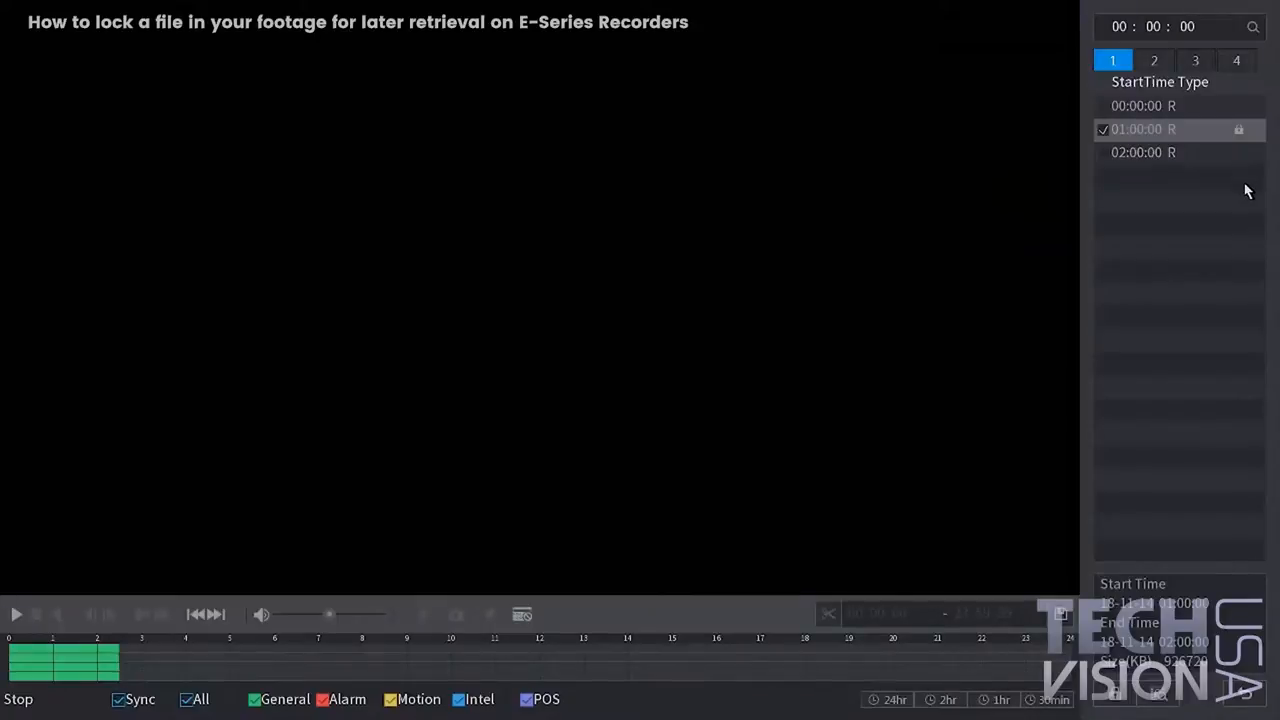
pyautogui.moveTo(1185, 349)
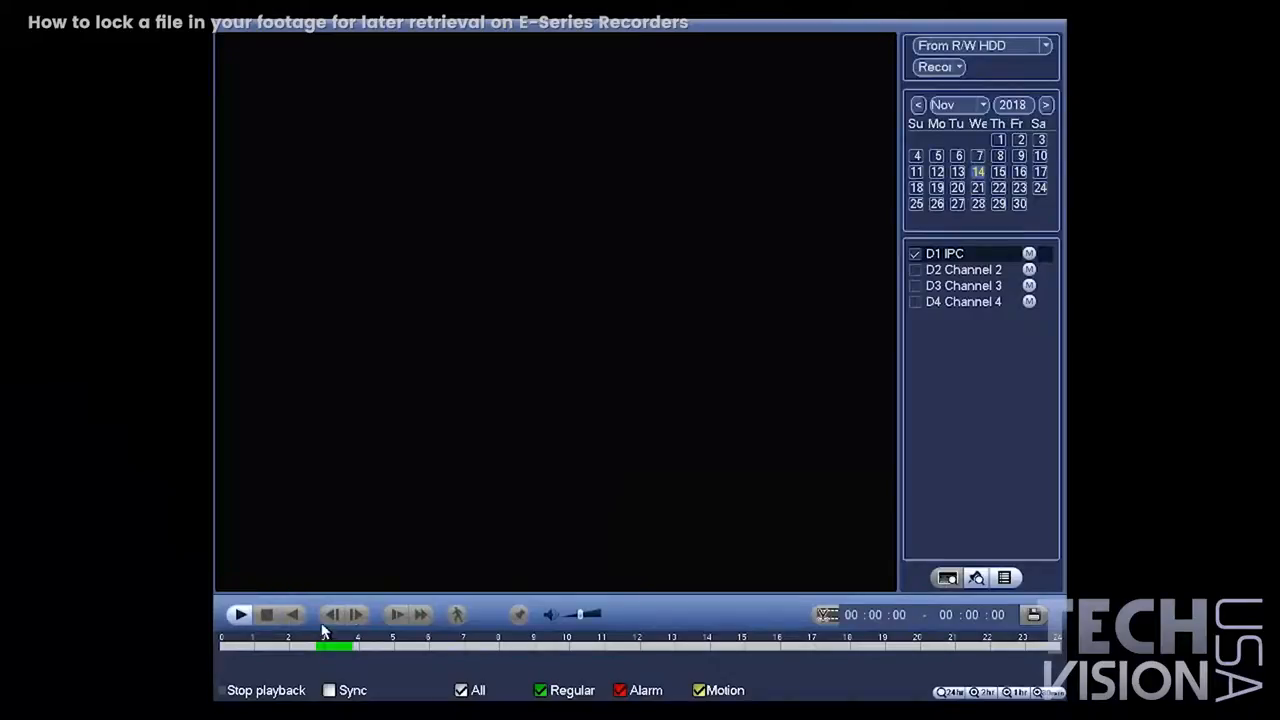
# - Start and stop playback of the IPC footage from the timeline
pyautogui.click(239, 614)
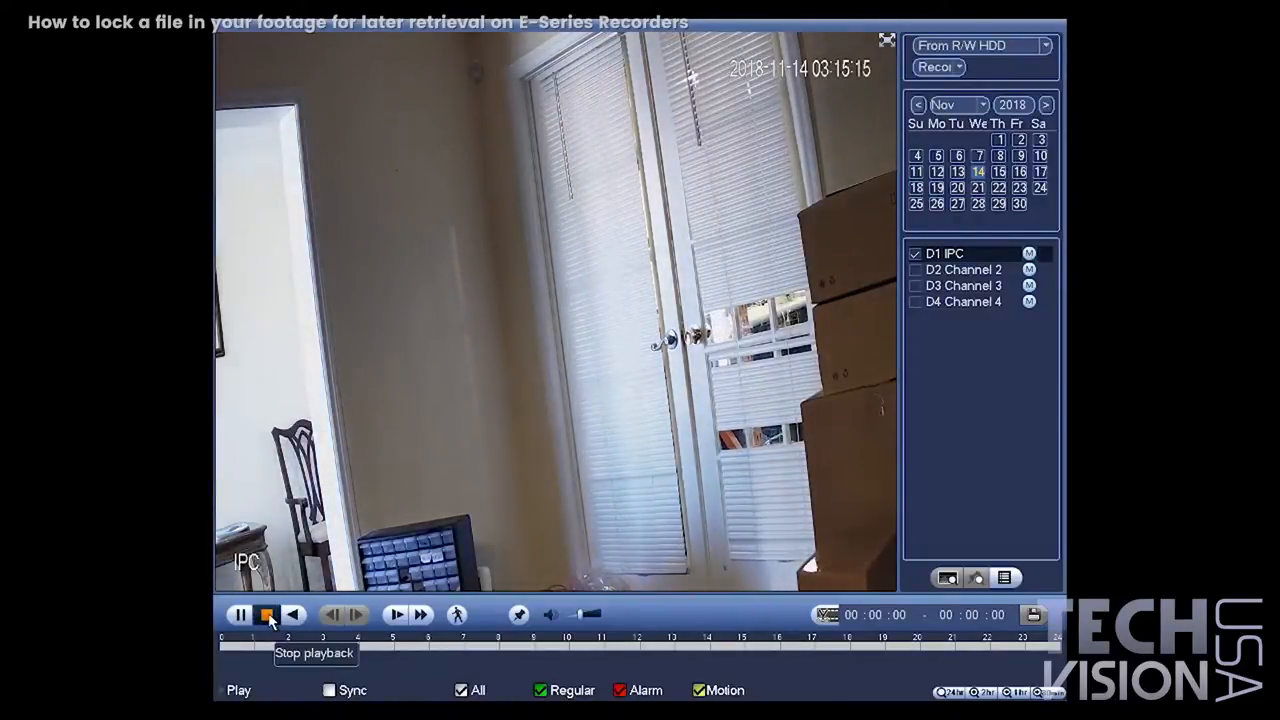
pyautogui.click(267, 614)
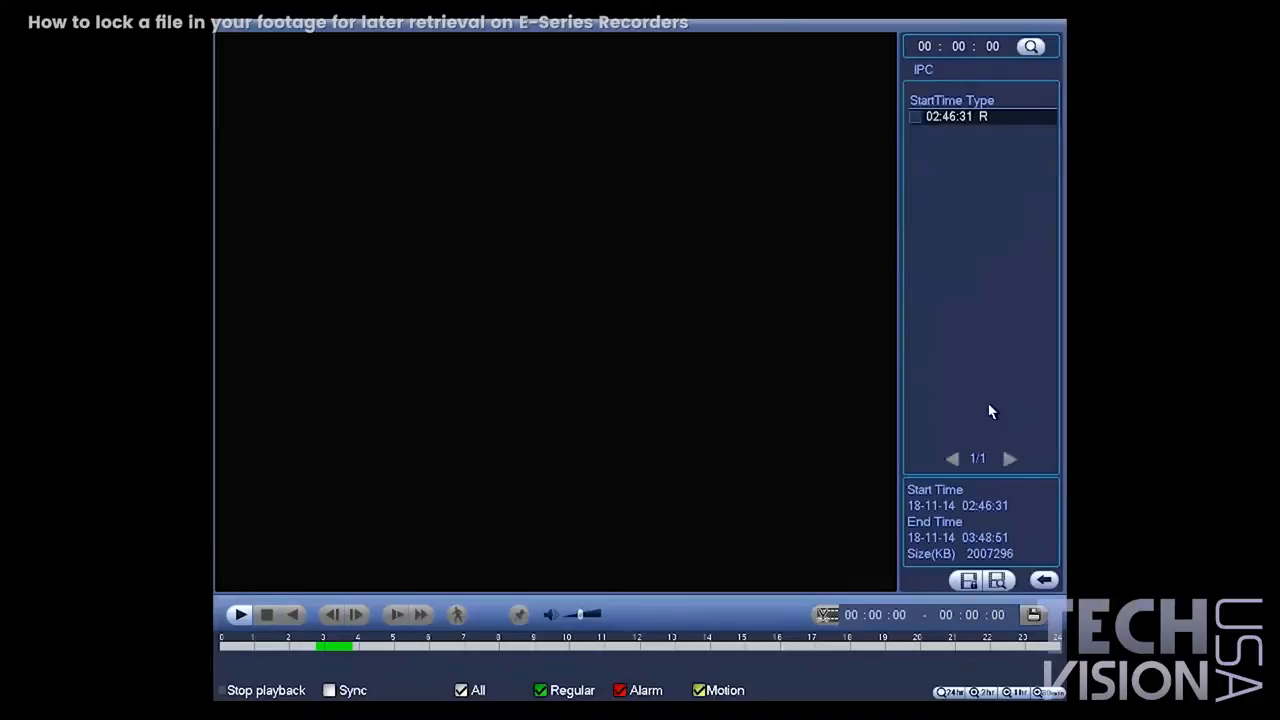
# - Mark the 02:46:31 file, try locking it, and dismiss the 'Can not lock writing file' message
pyautogui.click(914, 116)
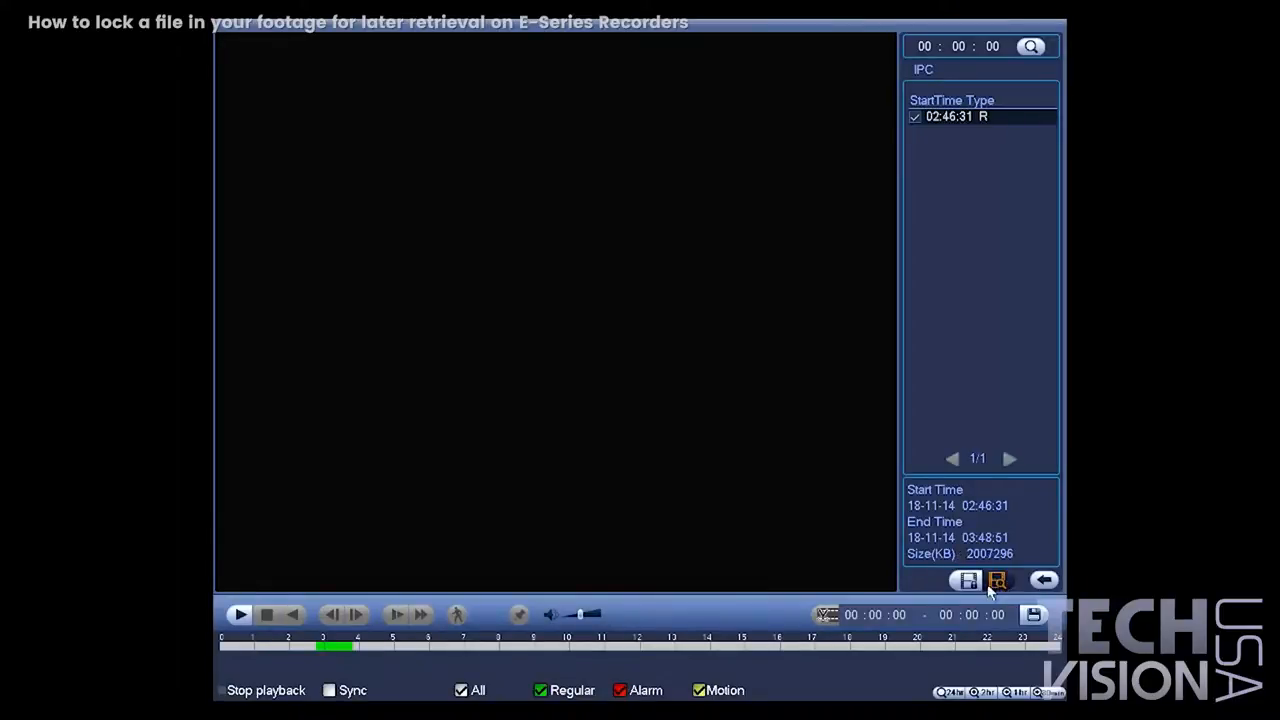
pyautogui.click(997, 581)
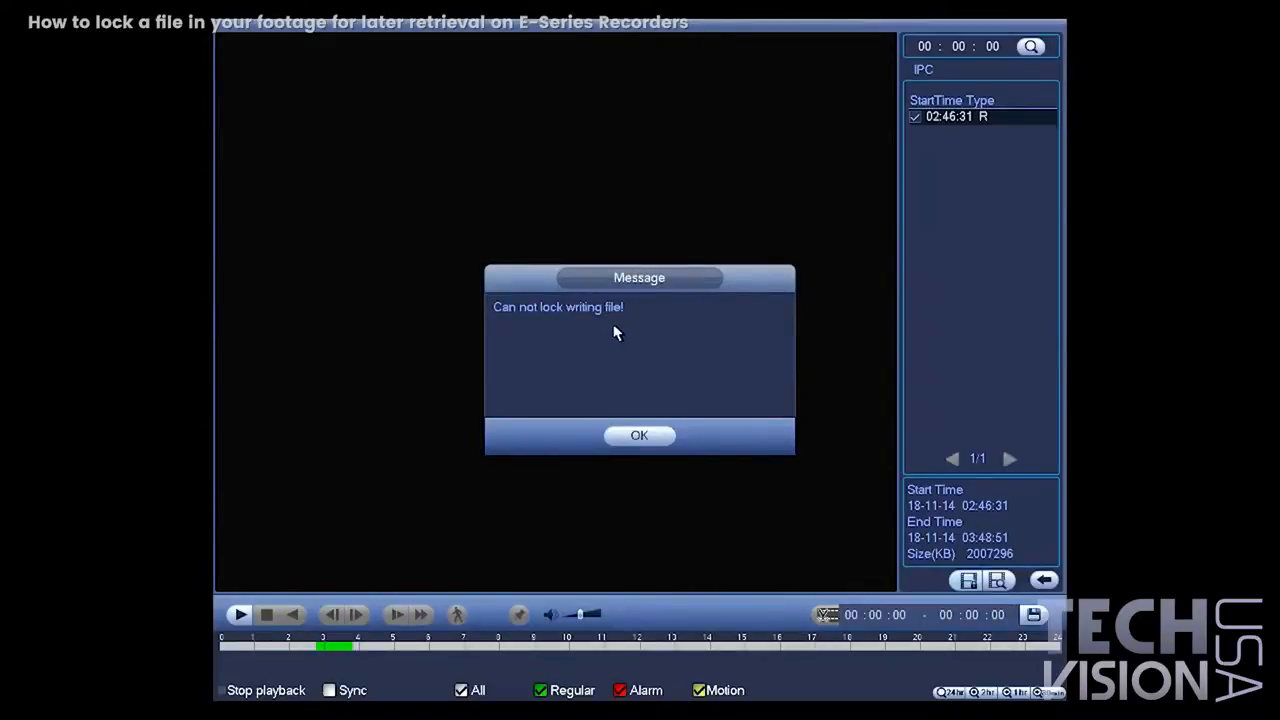
pyautogui.click(639, 435)
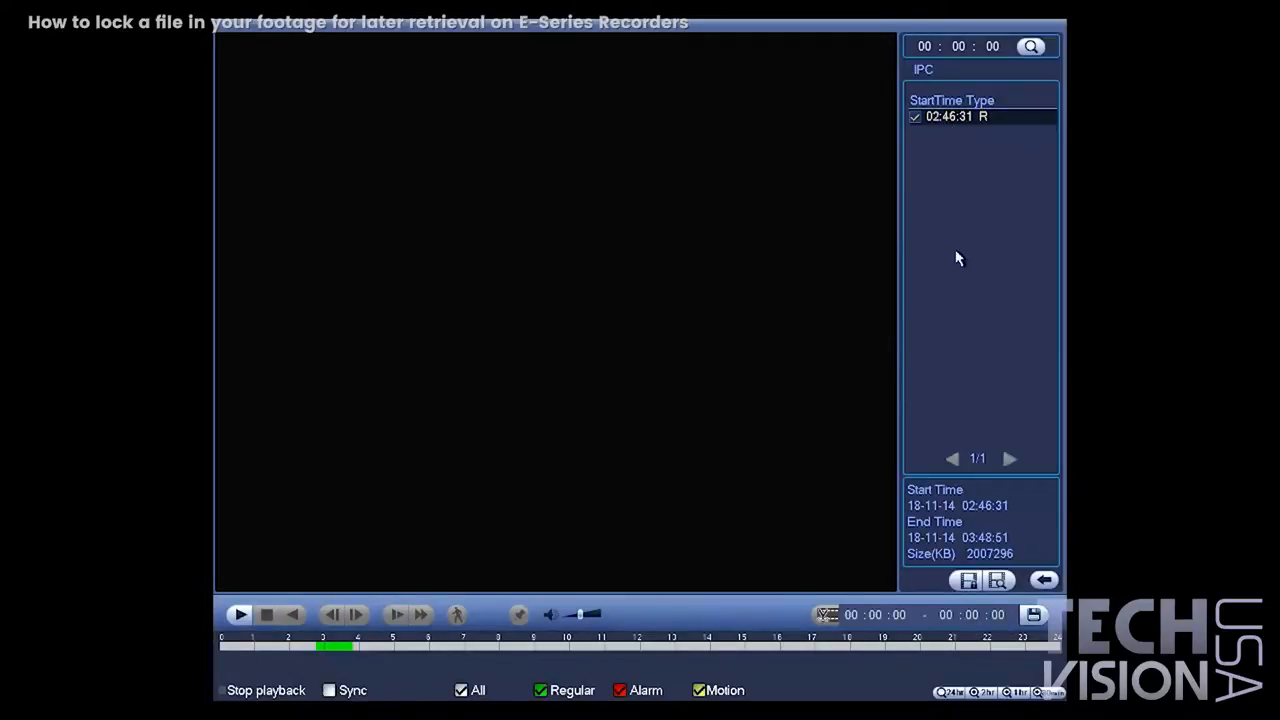
pyautogui.moveTo(948, 553)
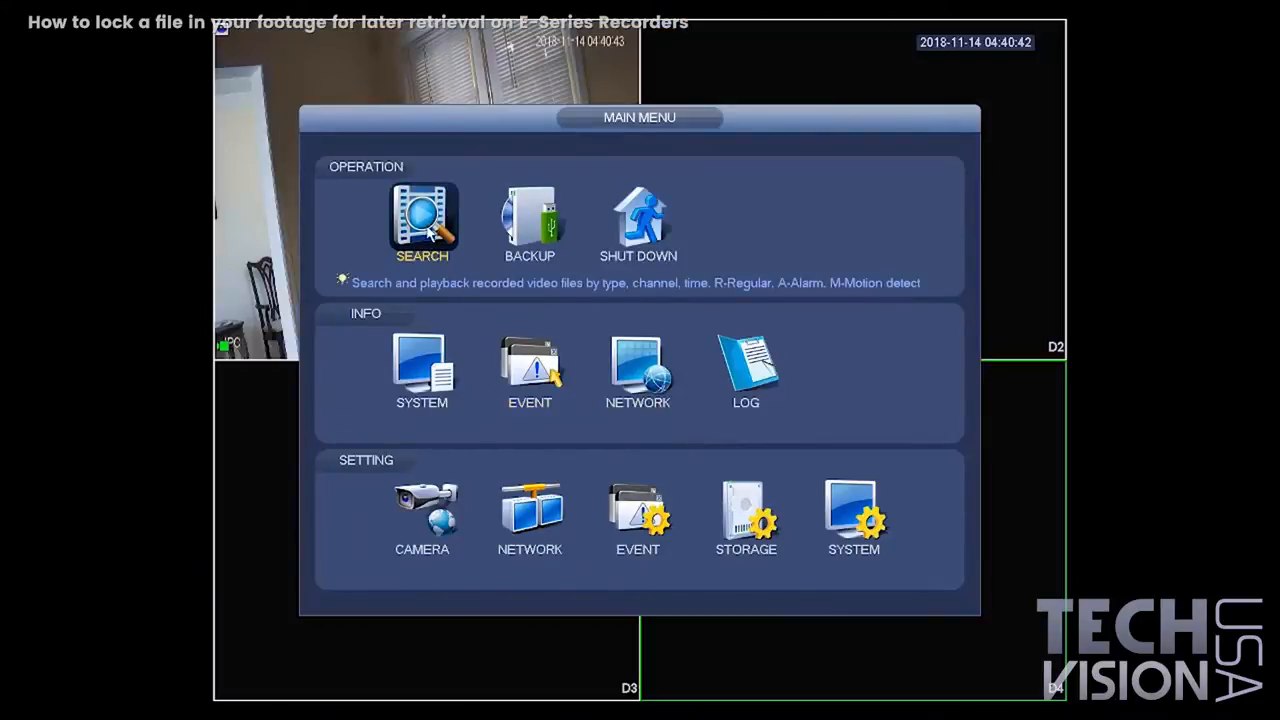
# - Select the D1 IPC camera, then play and stop its footage around 3 am
pyautogui.click(422, 216)
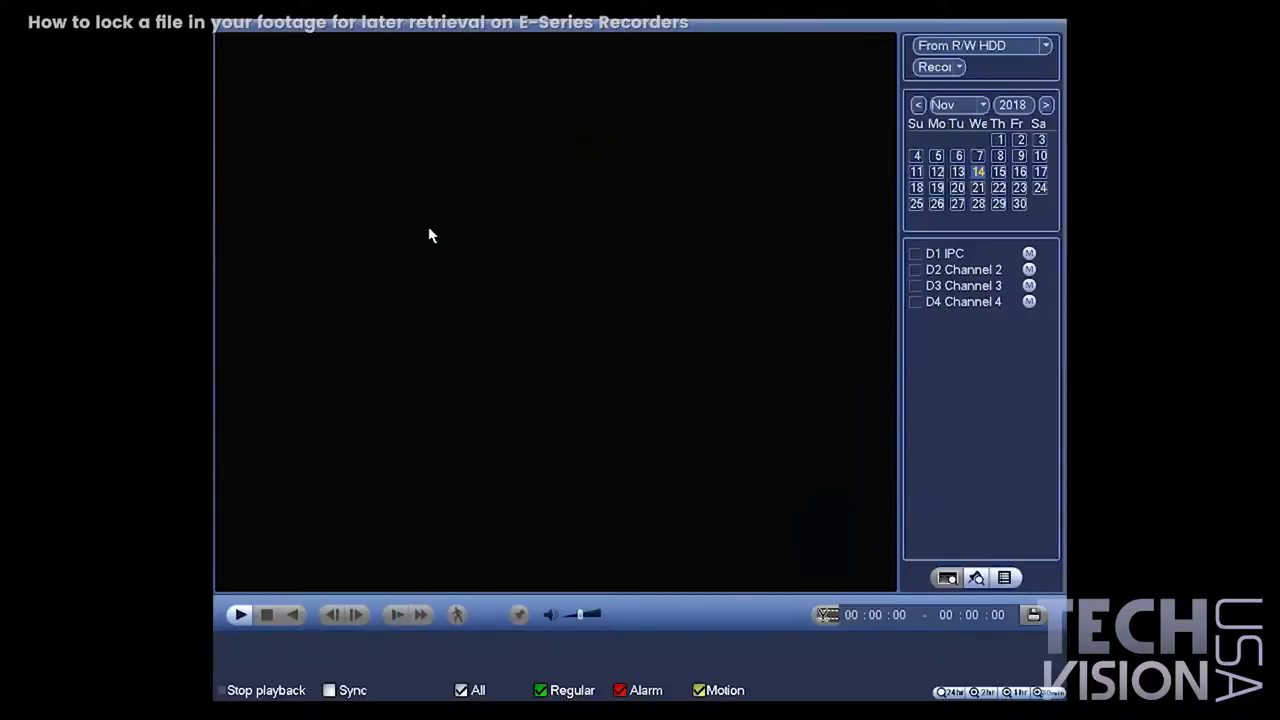
pyautogui.click(914, 253)
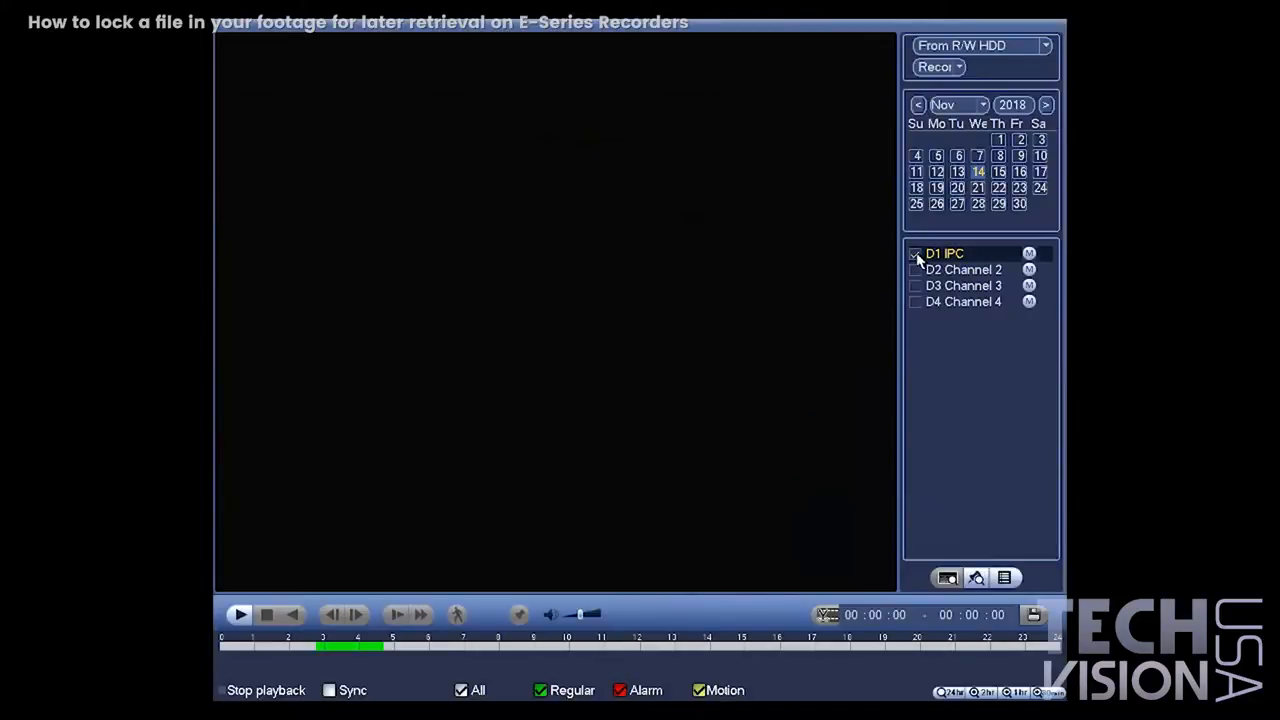
pyautogui.click(914, 253)
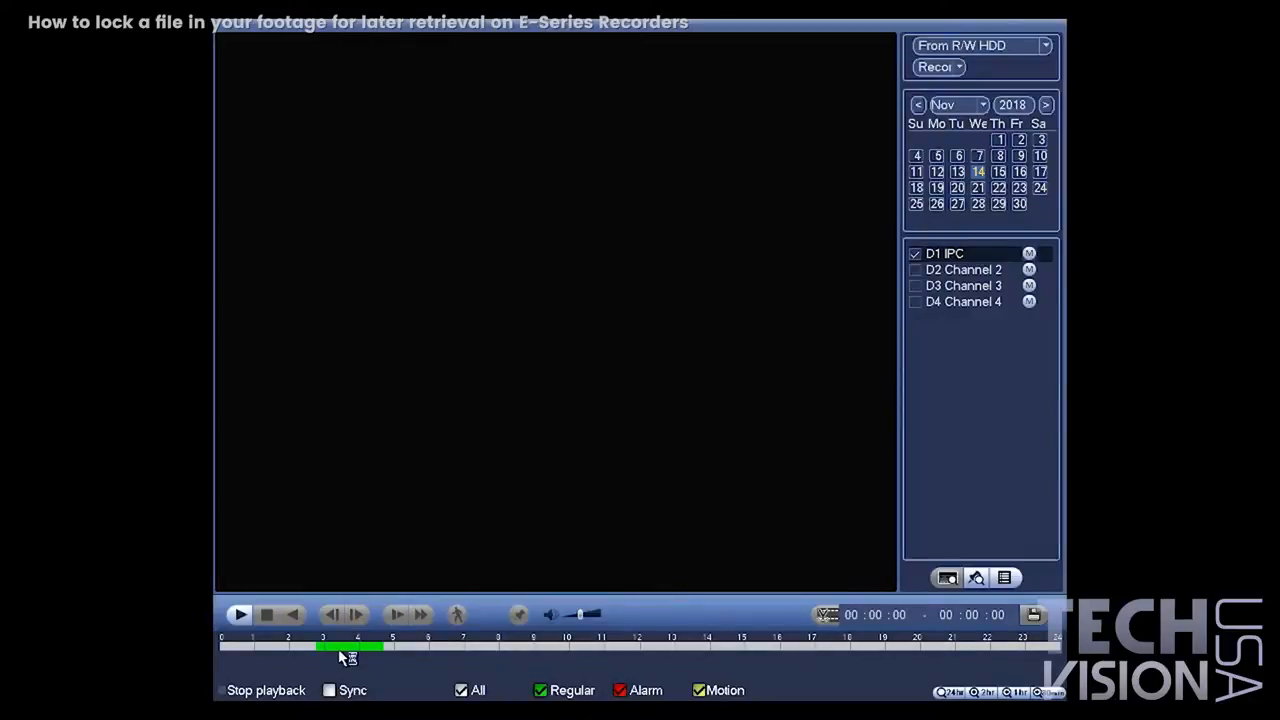
pyautogui.click(239, 614)
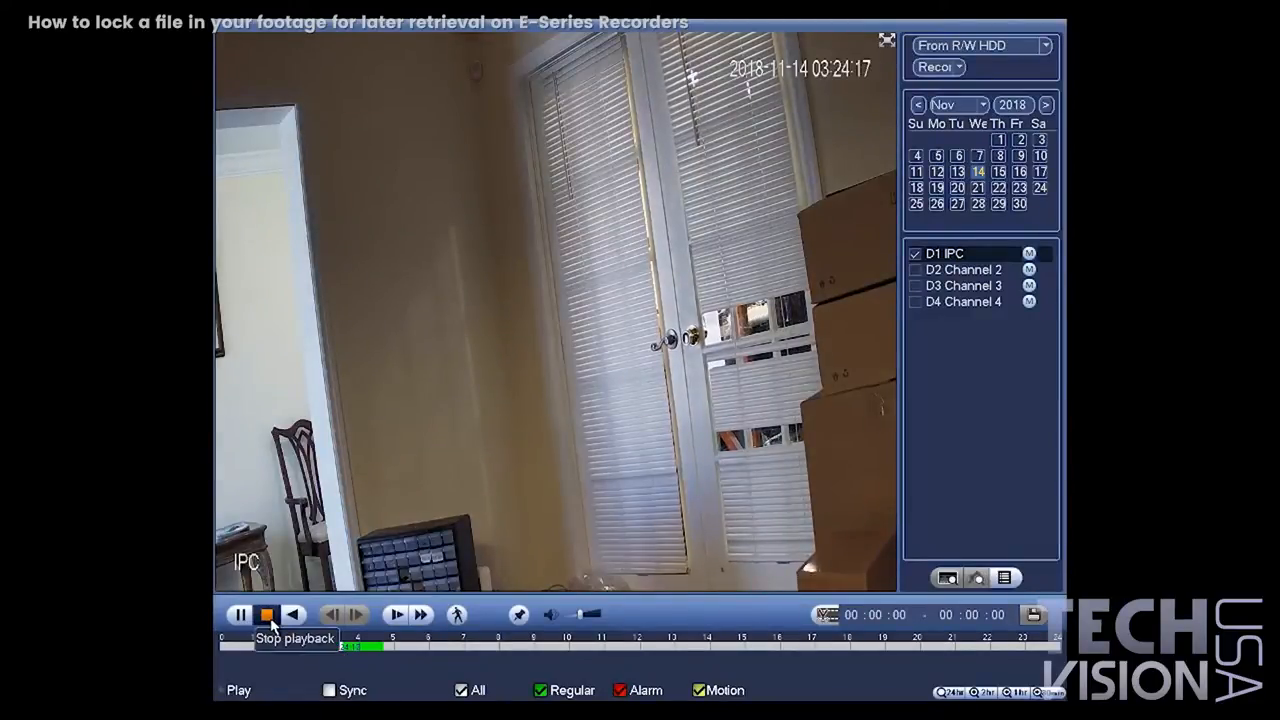
pyautogui.click(266, 614)
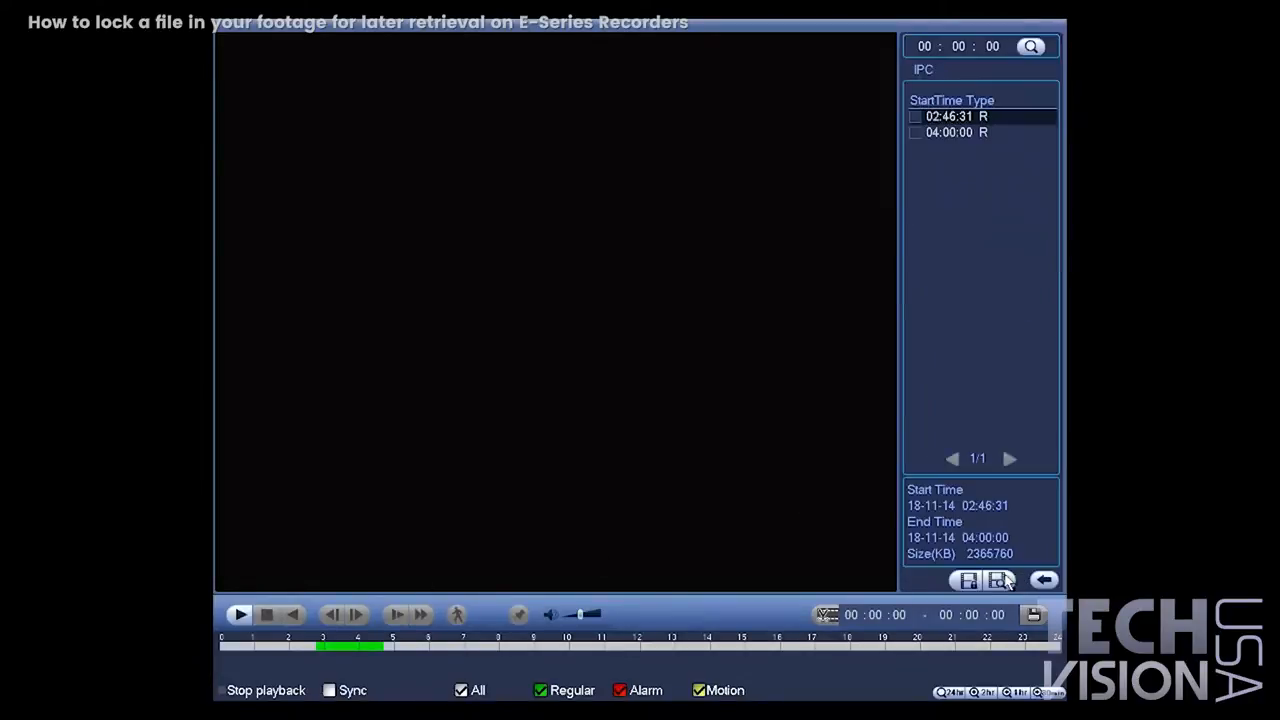
# - Try locking the 02:46:31 and 04:00:00 IPC files, dismiss both refusals, then open FileLock
pyautogui.click(915, 116)
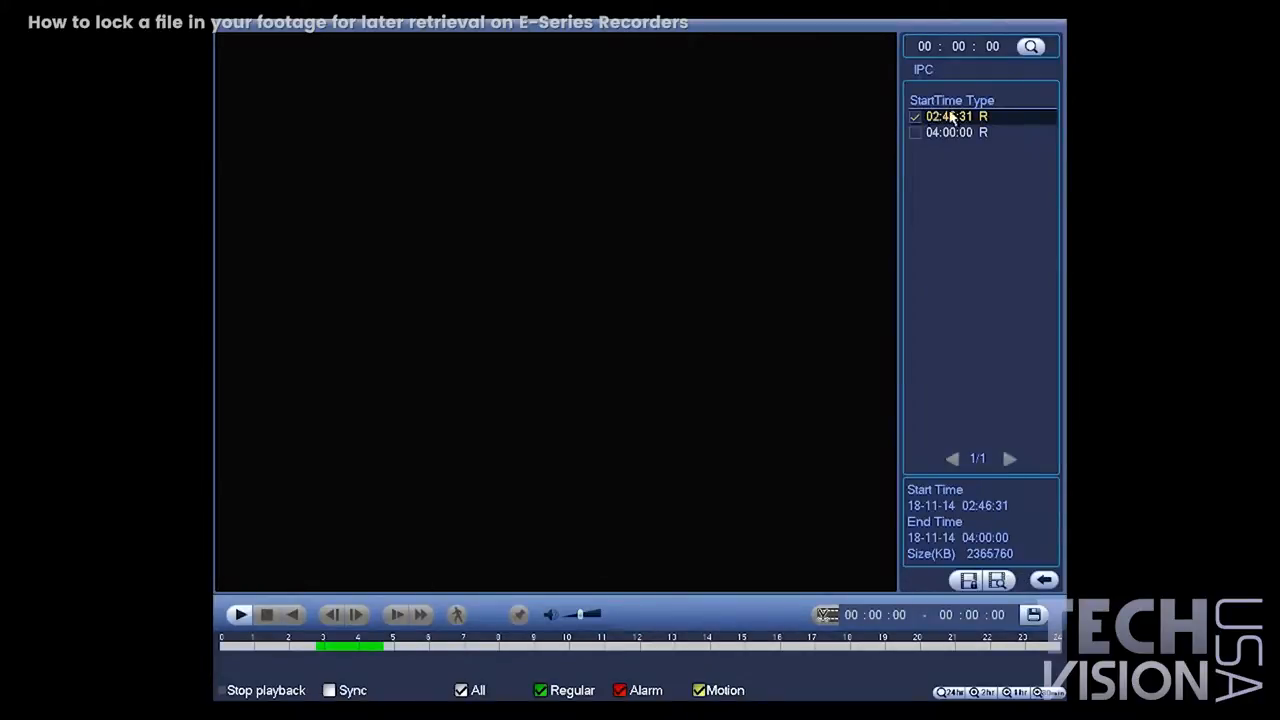
pyautogui.moveTo(950, 332)
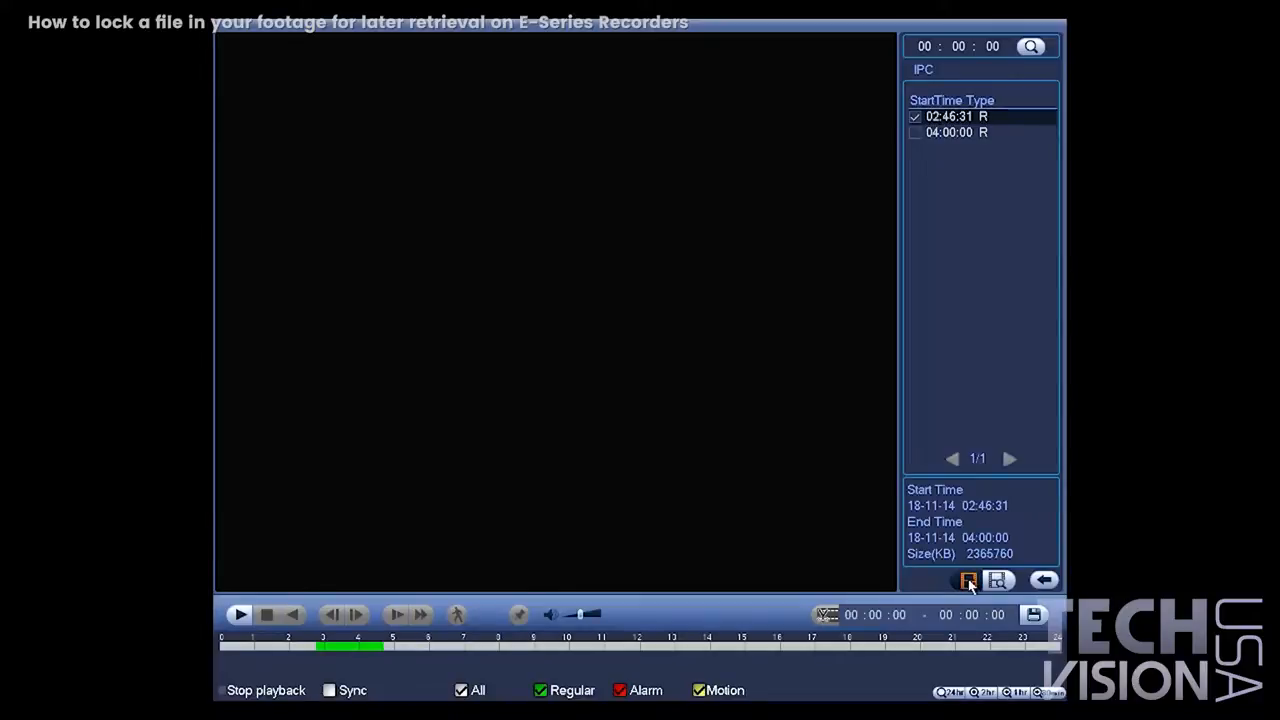
pyautogui.click(968, 581)
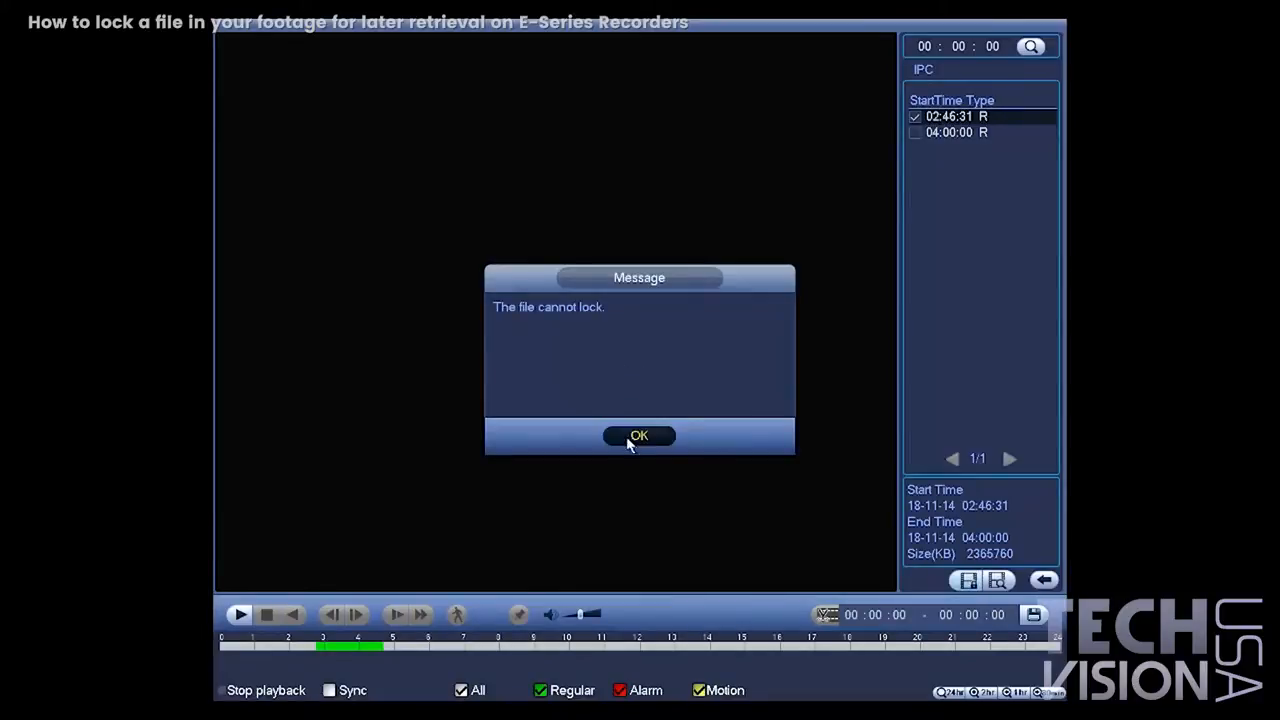
pyautogui.click(638, 435)
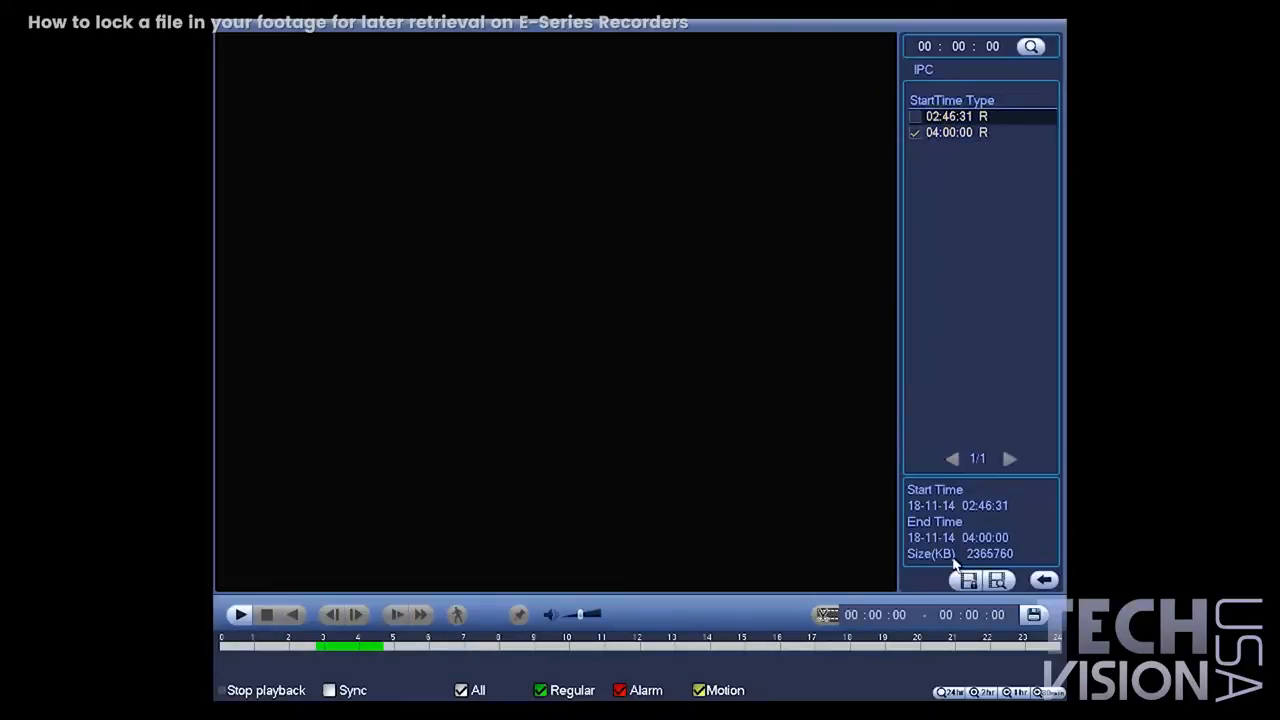
pyautogui.click(967, 580)
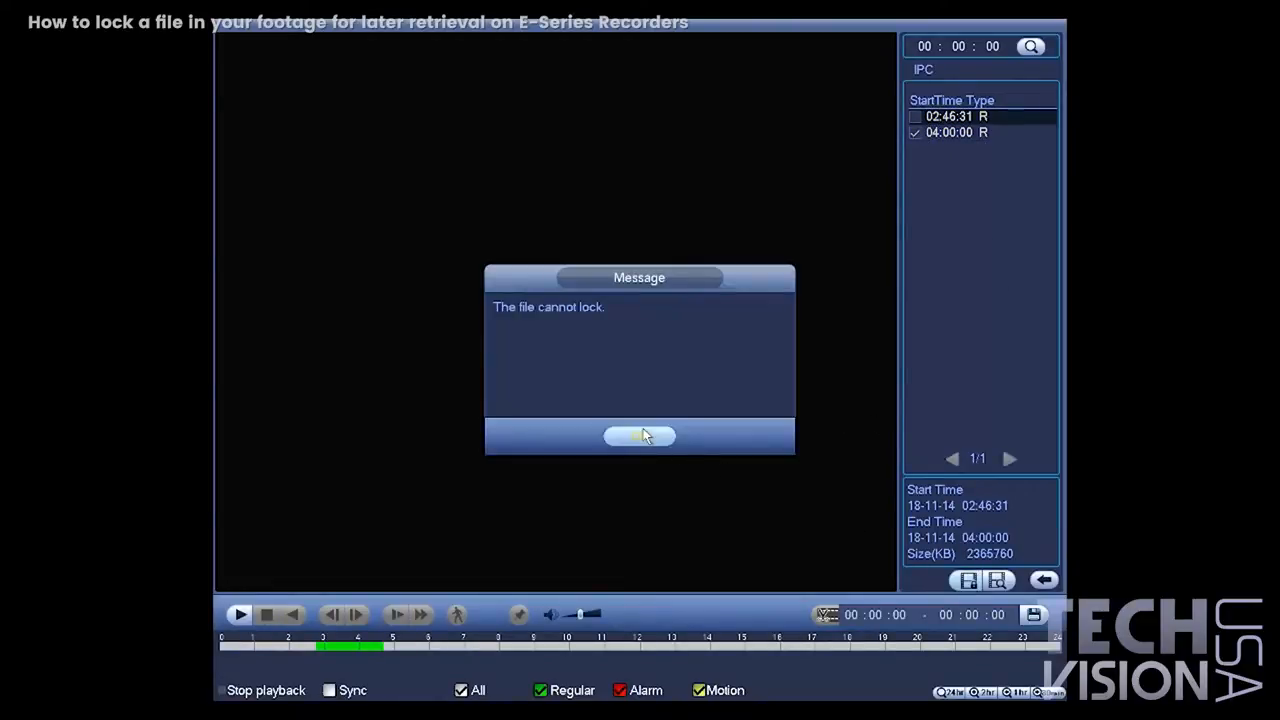
pyautogui.click(639, 436)
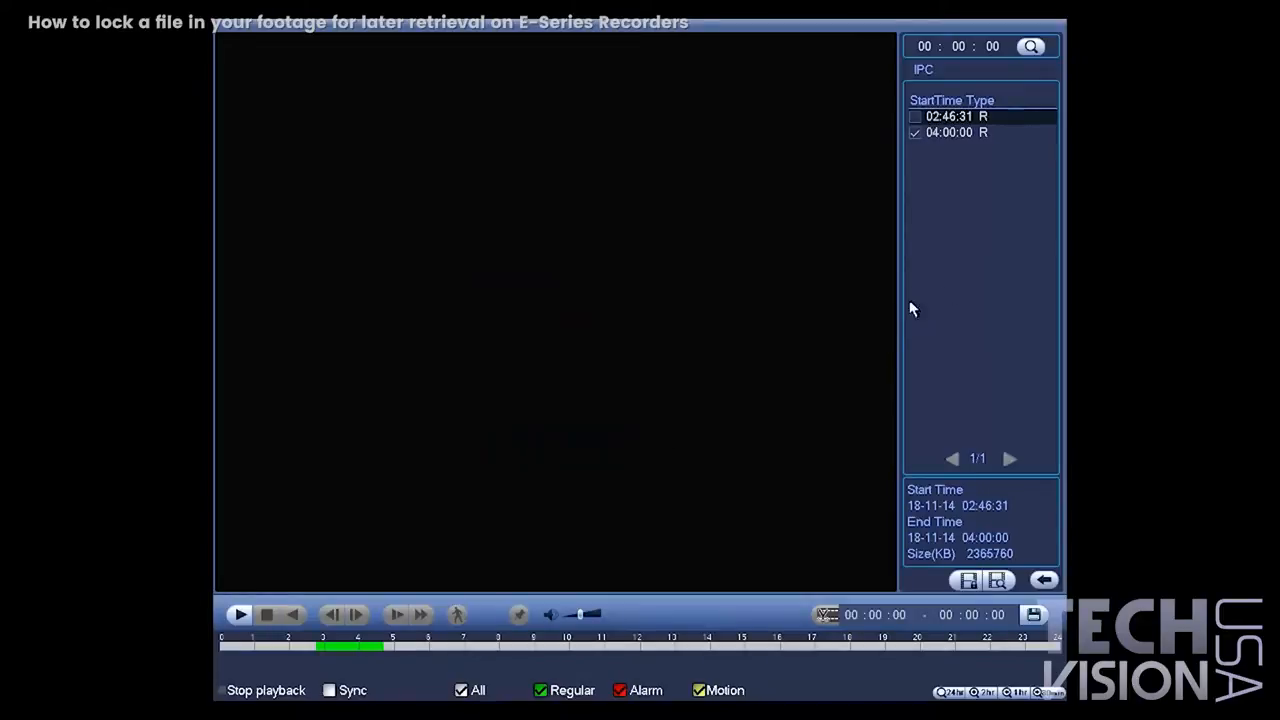
pyautogui.moveTo(1008, 255)
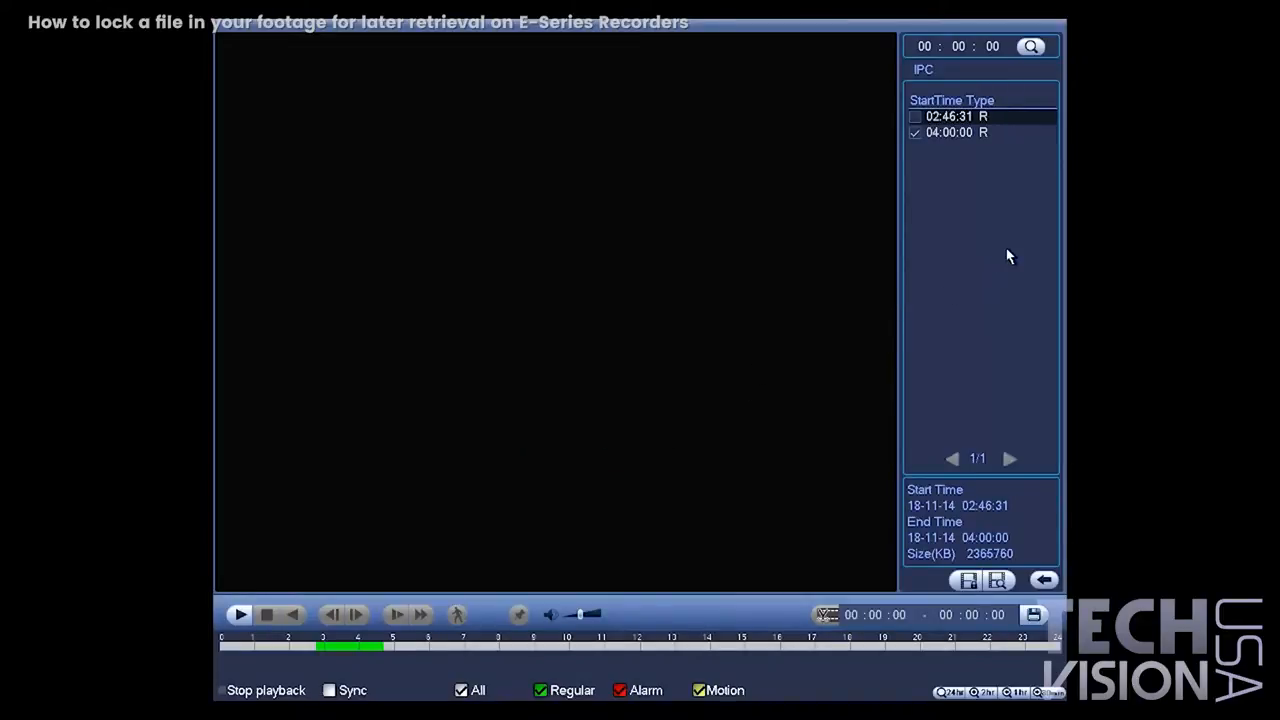
pyautogui.click(997, 580)
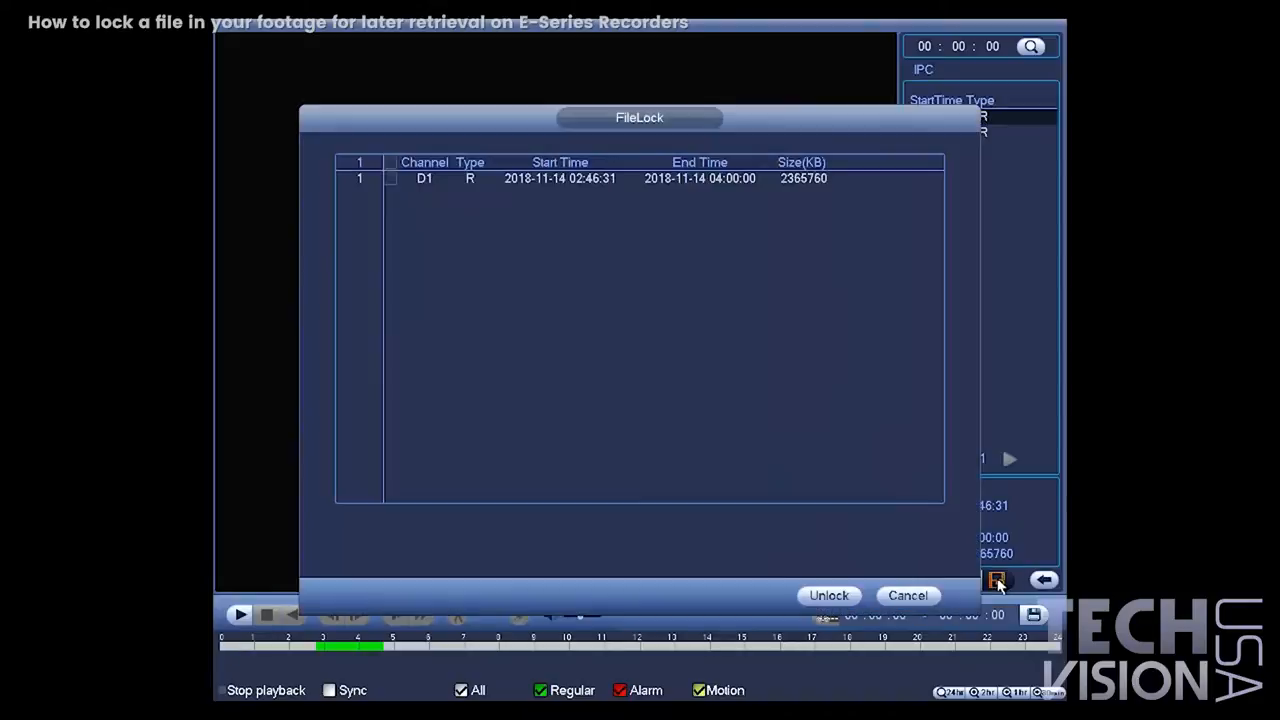
# - Mark D1's 02:46:31–04:00:00 locked file, unlock it, and close FileLock
pyautogui.click(389, 178)
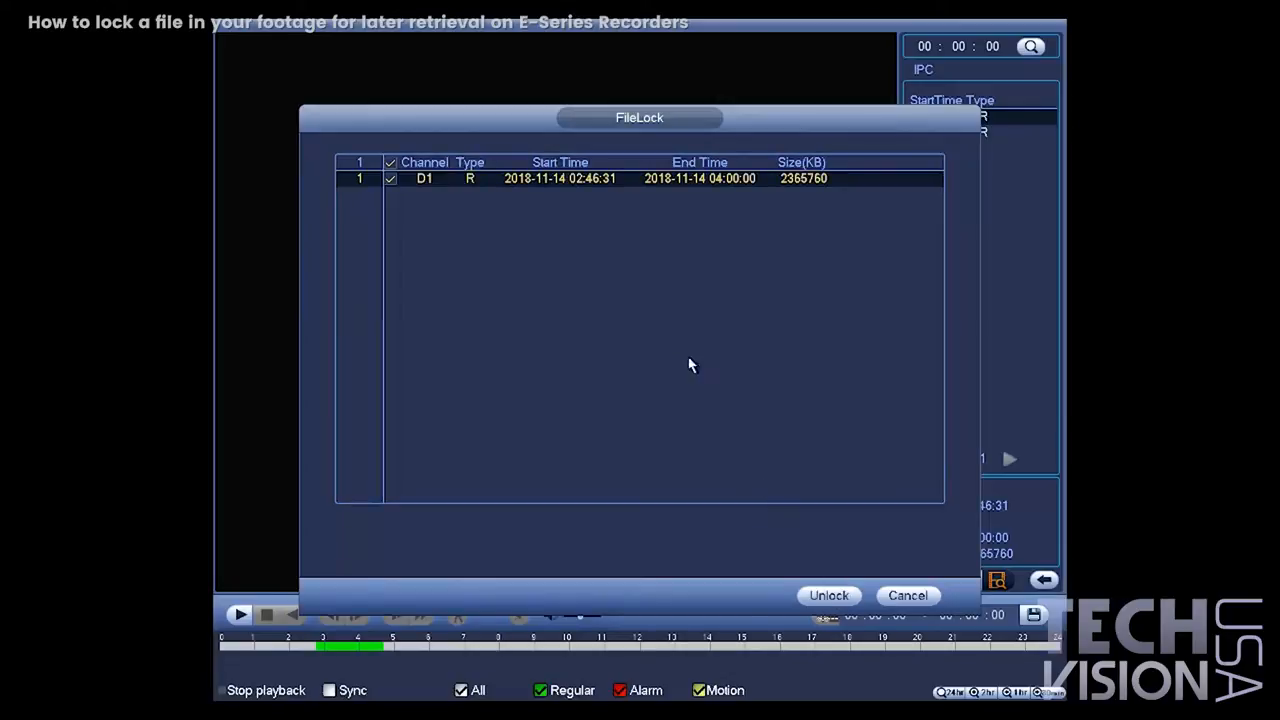
pyautogui.click(828, 595)
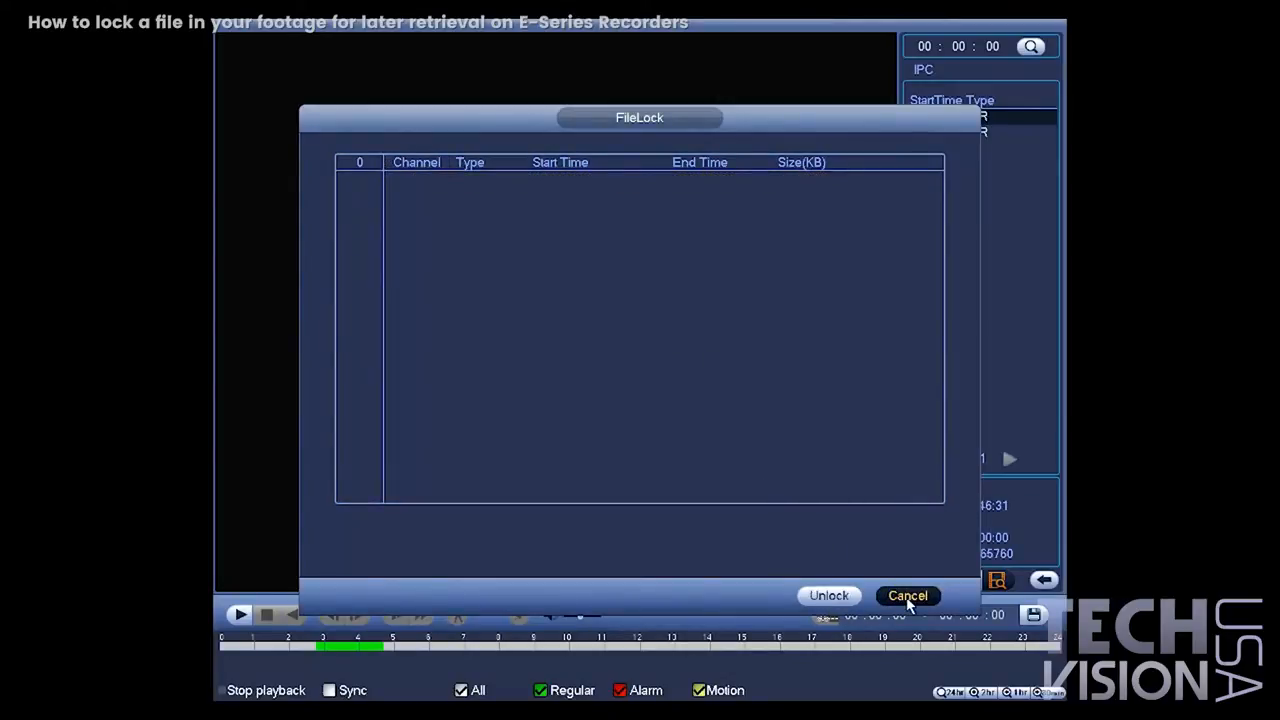
pyautogui.click(907, 595)
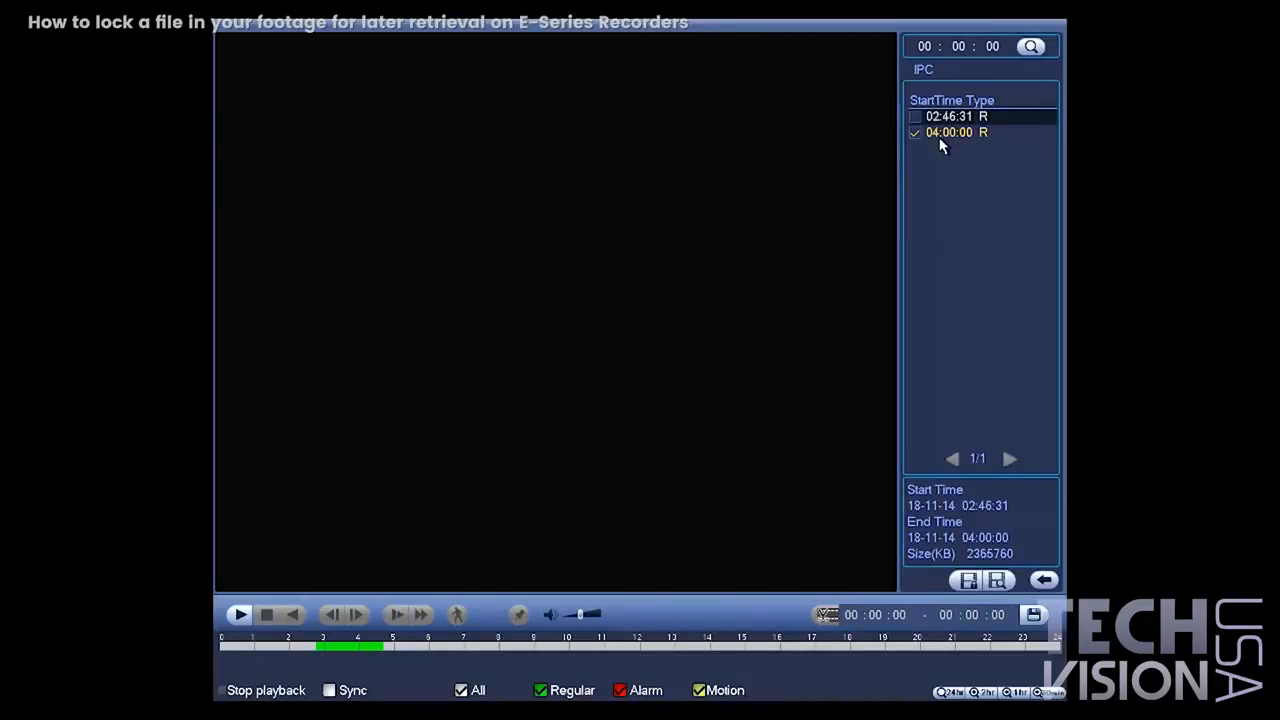
# - Reopen FileLock, mark the D1 recording again, and unlock it
pyautogui.click(997, 580)
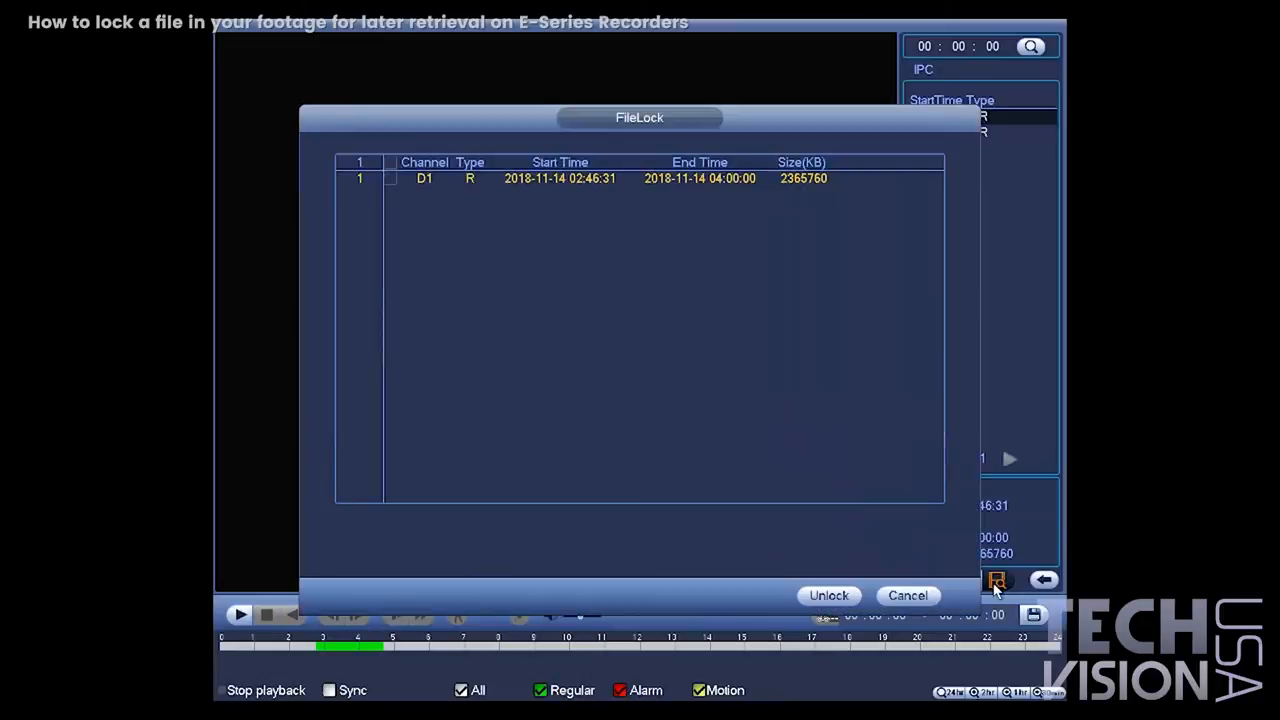
pyautogui.moveTo(460, 175)
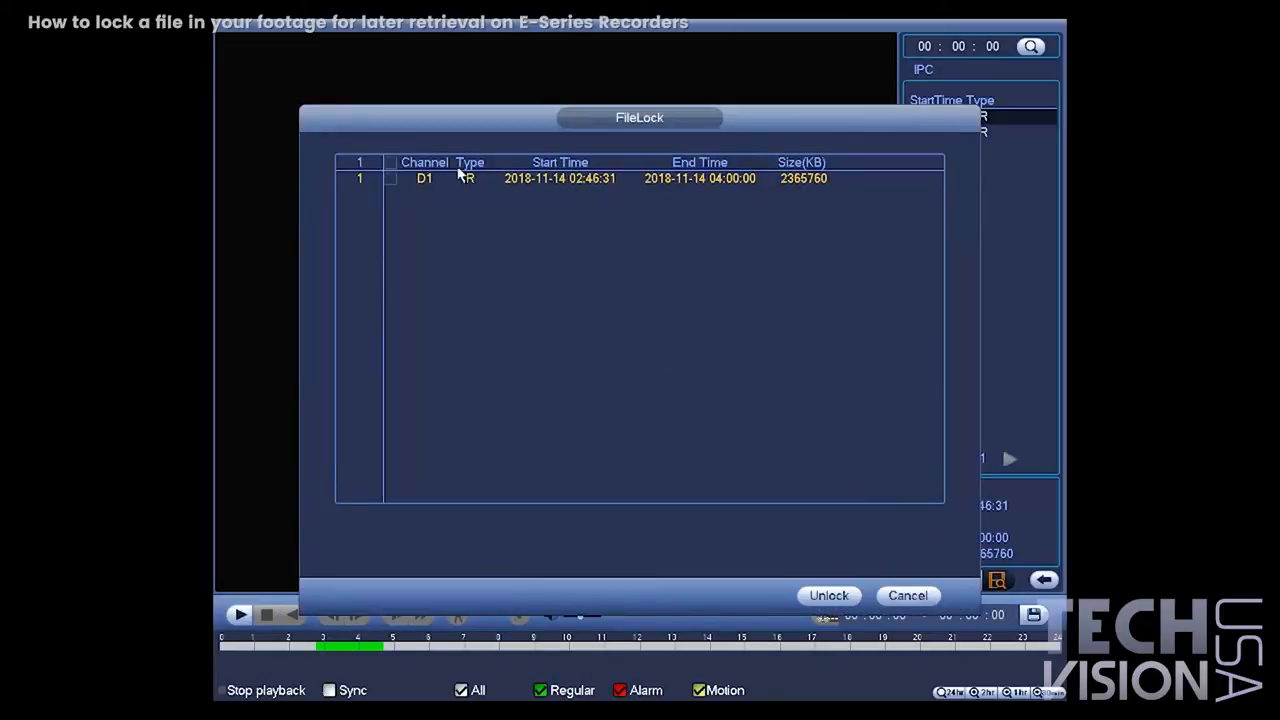
pyautogui.click(390, 178)
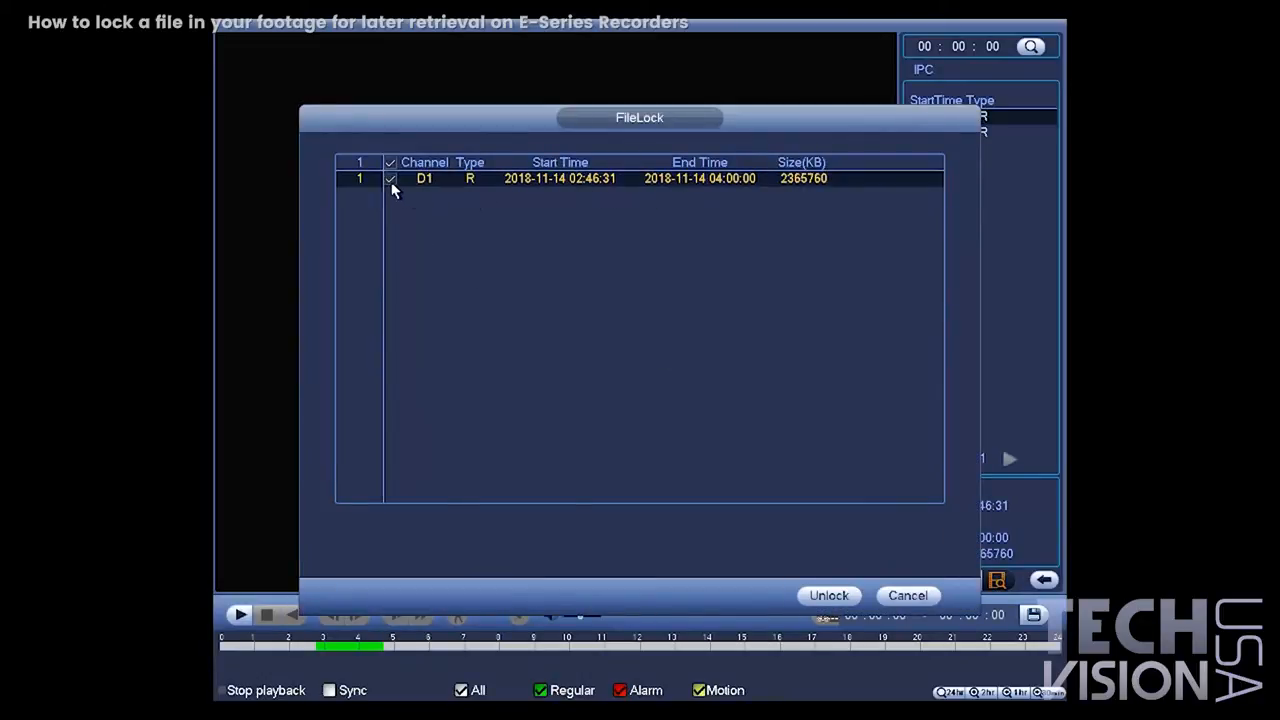
pyautogui.moveTo(829, 595)
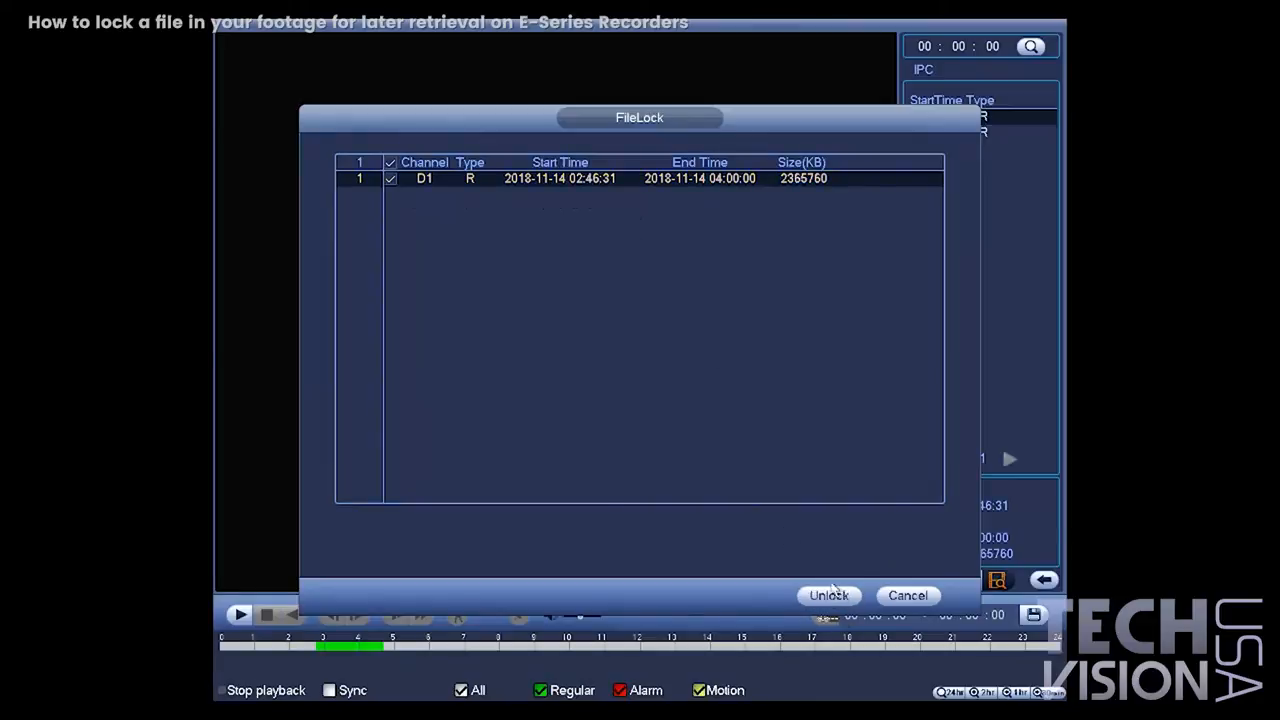
pyautogui.click(828, 595)
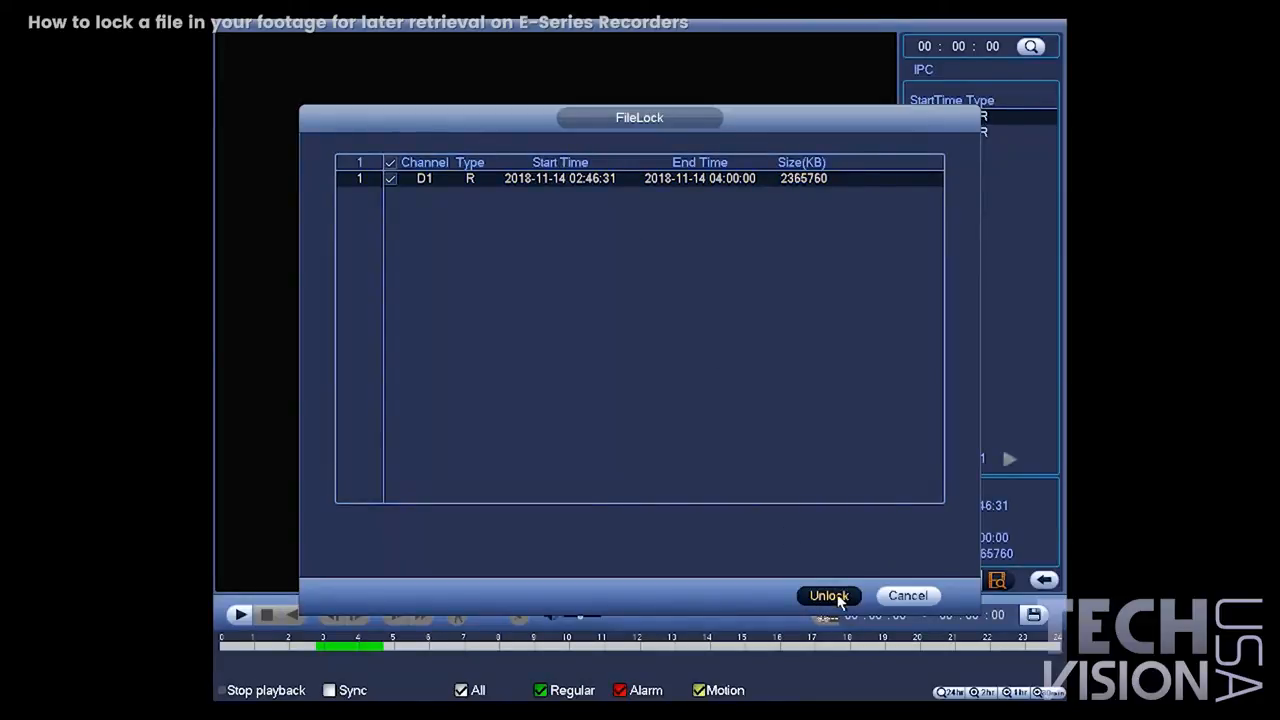